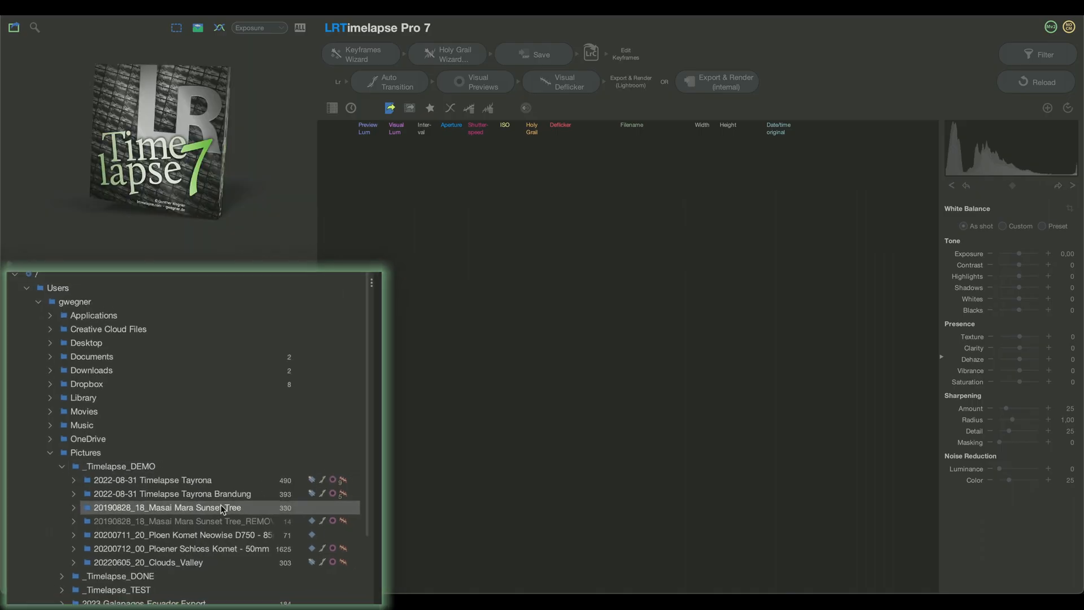
# Step: Bring up the application Settings dialog from the toolbar
pyautogui.click(161, 507)
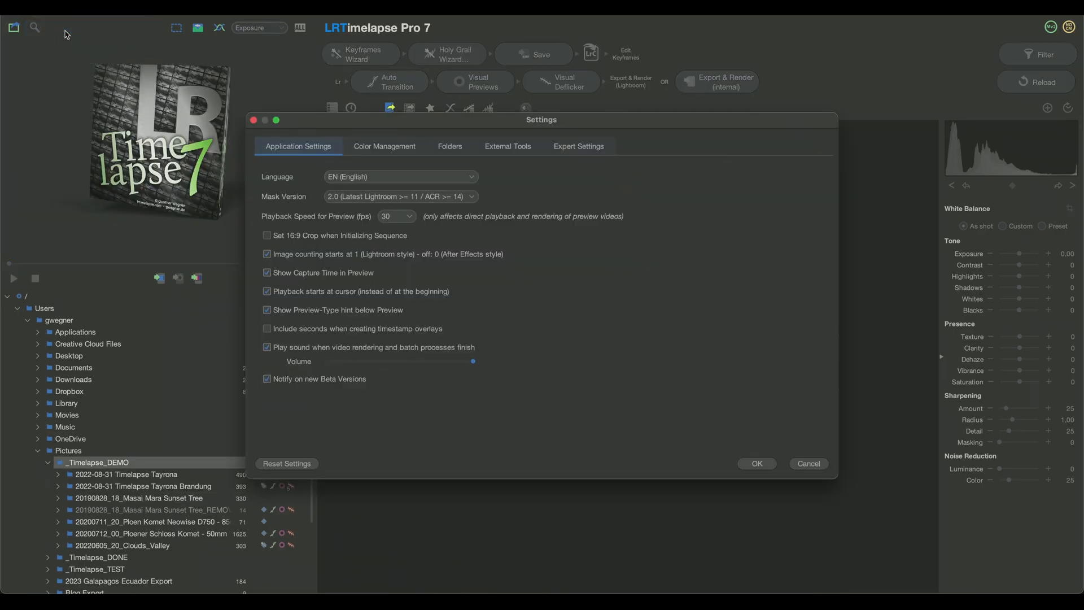
# Step: In the Folders settings, enable Restrict folder tree and start adding an allowed folder
pyautogui.click(450, 145)
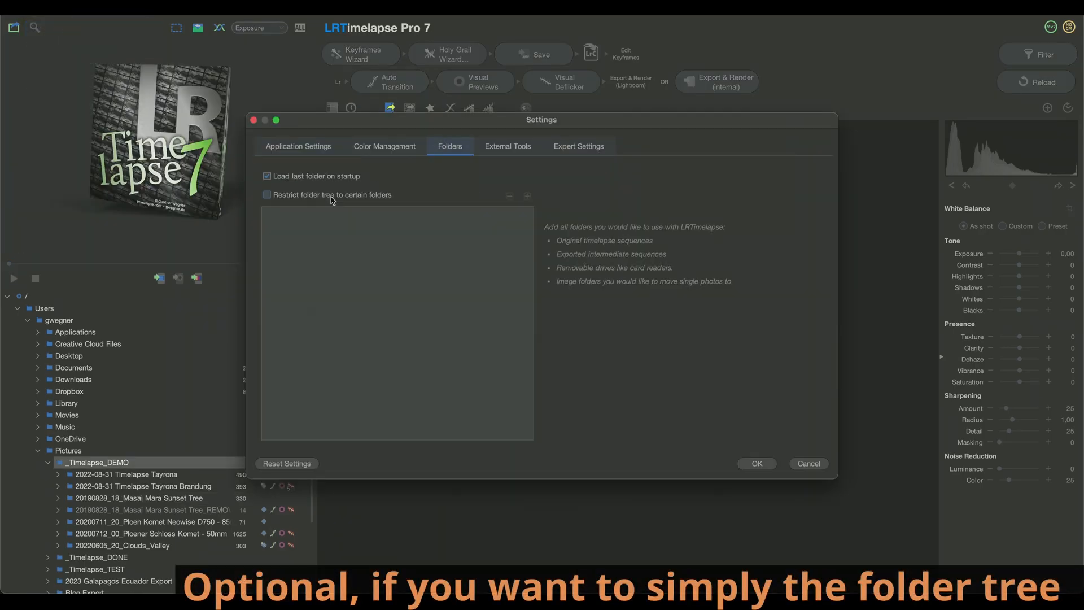
pyautogui.click(267, 195)
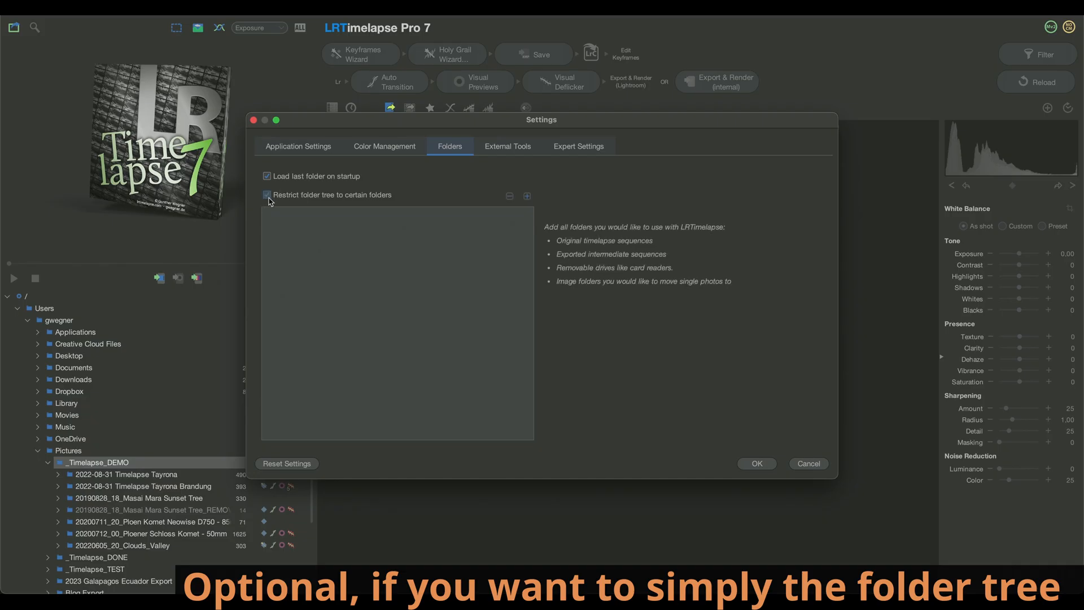
pyautogui.click(526, 196)
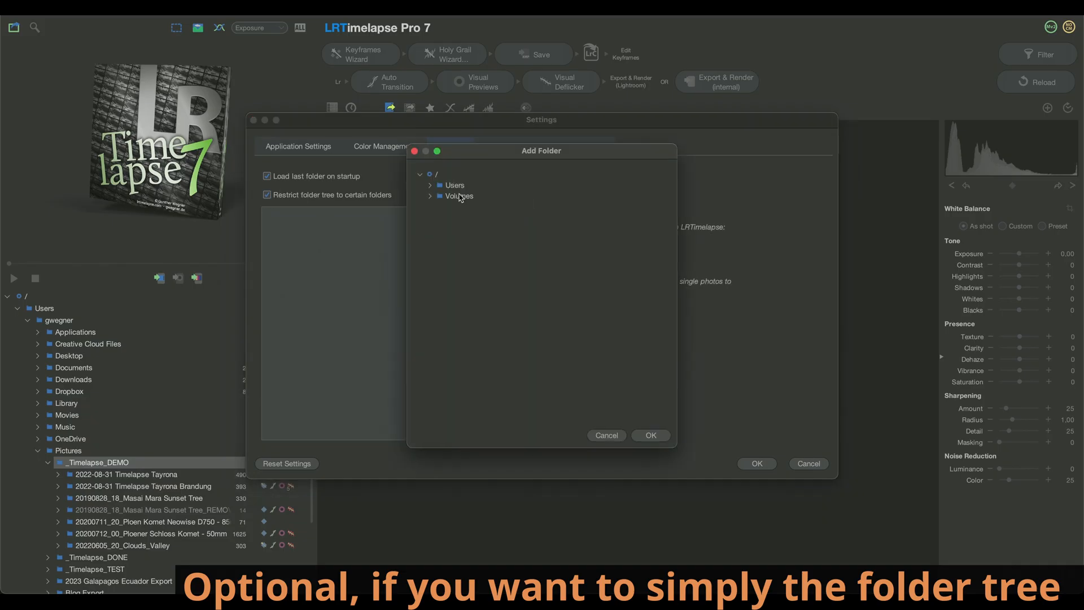
# Step: Choose Users > home > Pictures > _Timelapse_DEMO as the allowed folder and confirm the settings
pyautogui.click(430, 185)
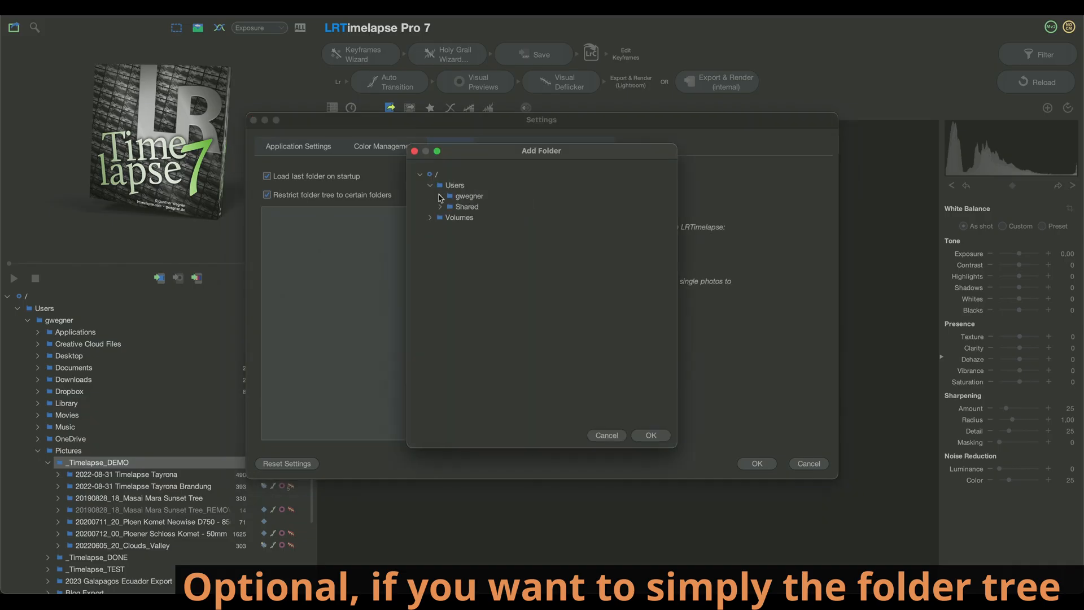
pyautogui.click(440, 196)
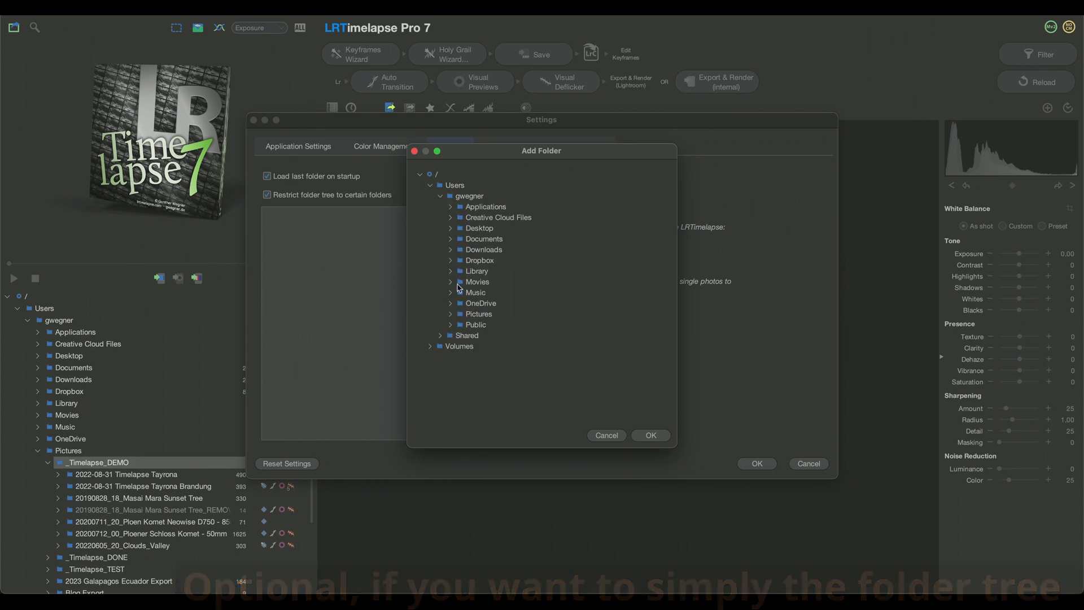
pyautogui.click(449, 314)
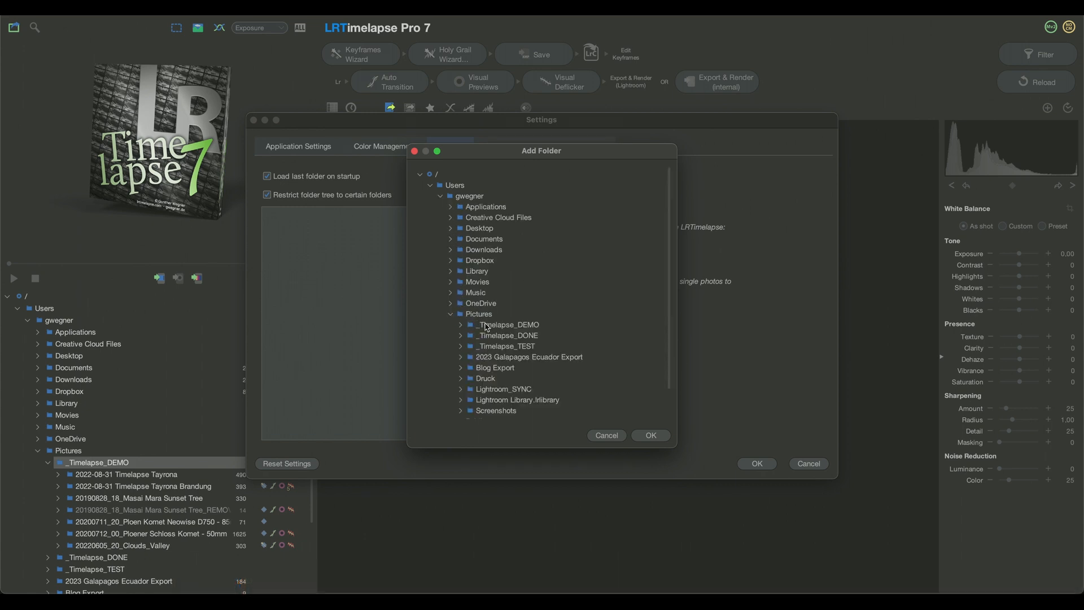
pyautogui.click(650, 436)
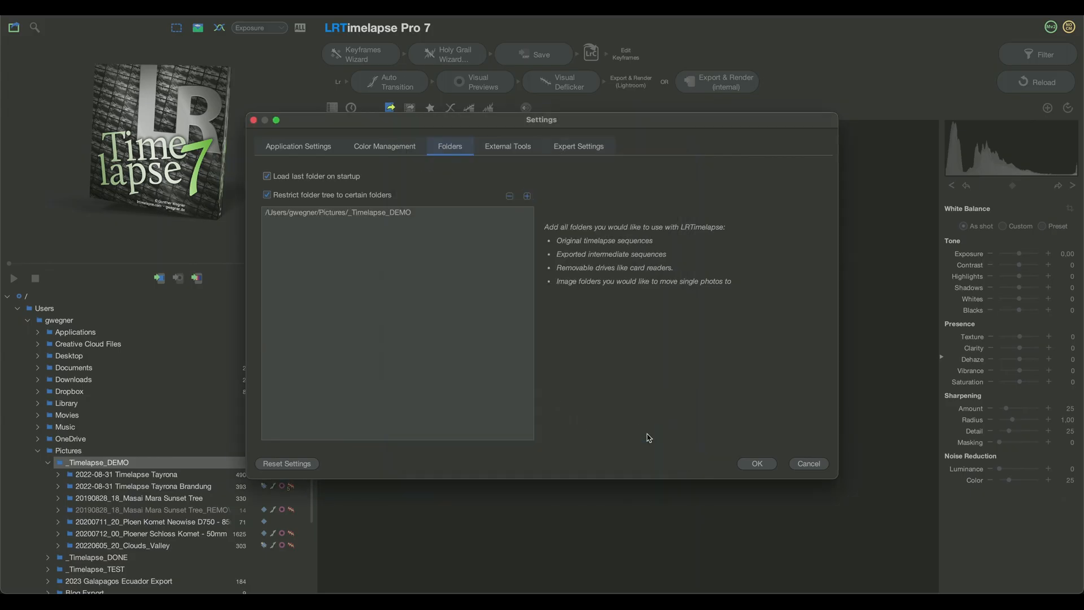
pyautogui.click(756, 463)
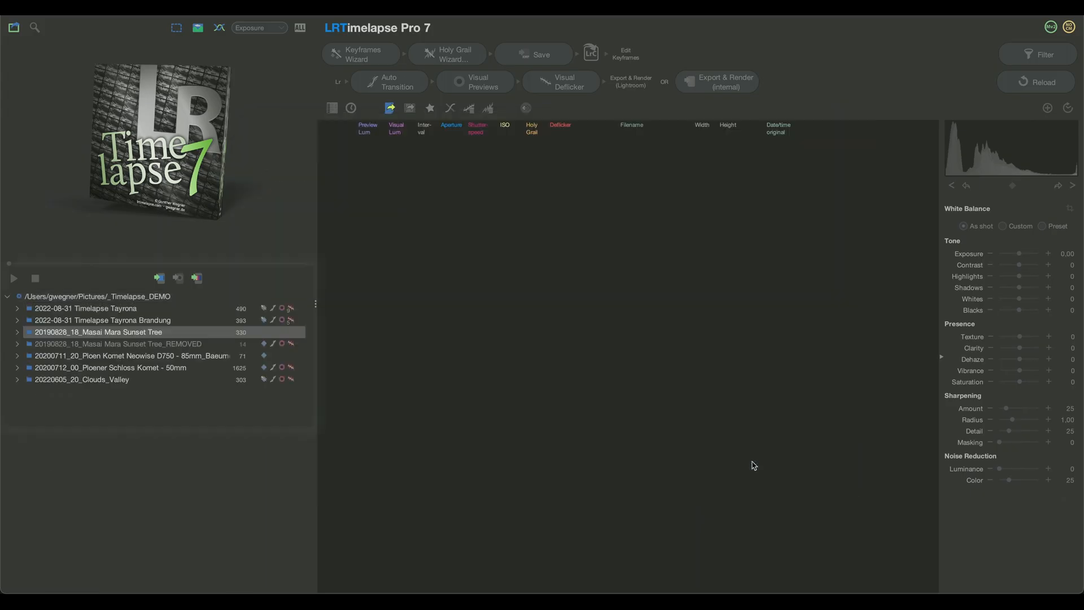
pyautogui.click(97, 332)
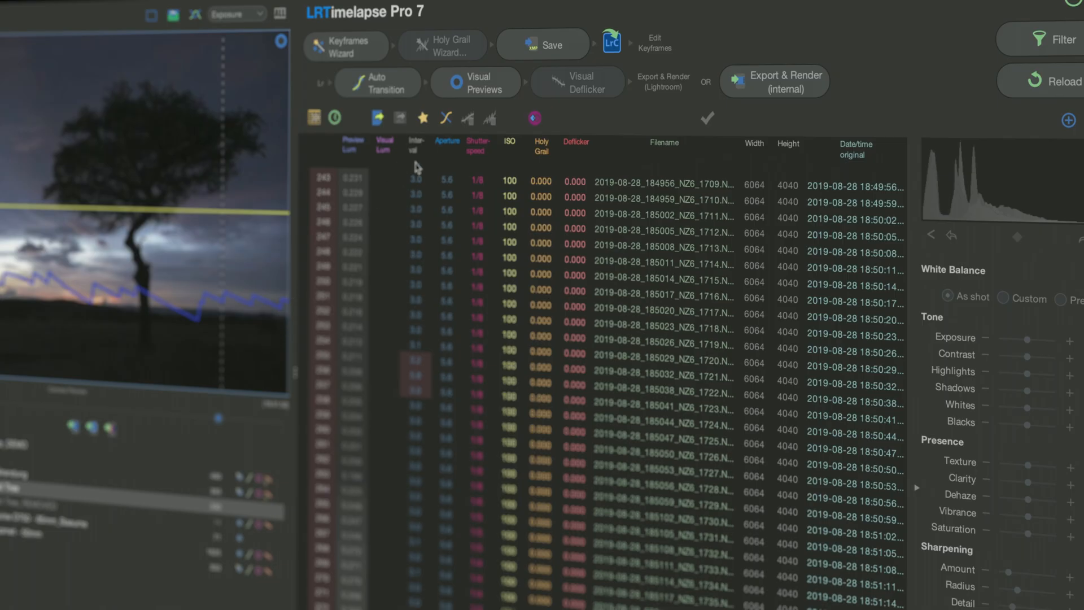
pyautogui.moveTo(532, 170)
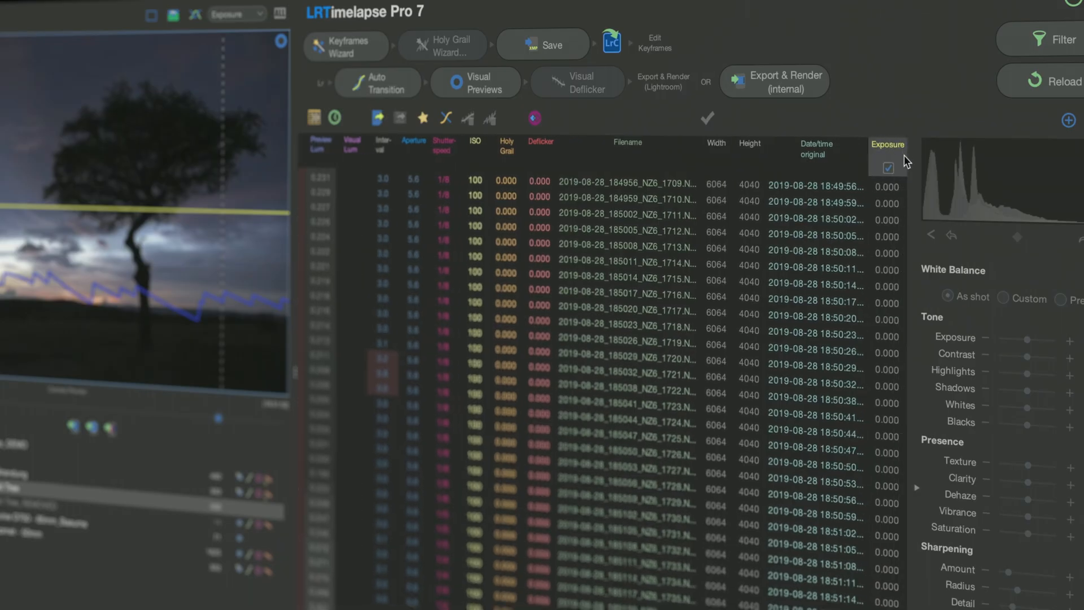
# Step: Tick the Exposure column so it is marked for animation
pyautogui.click(888, 167)
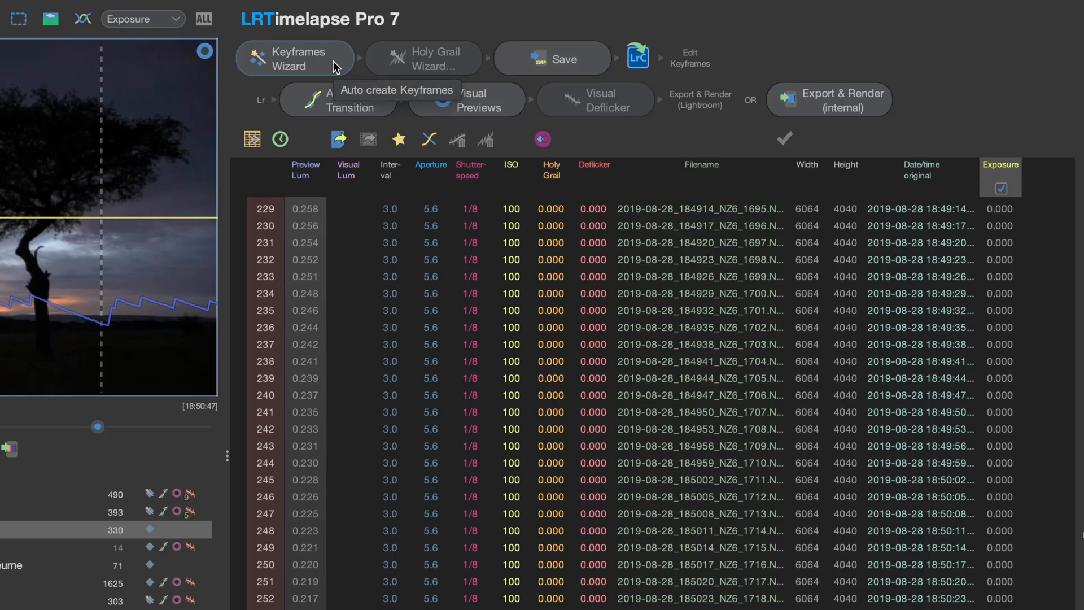
pyautogui.moveTo(520, 68)
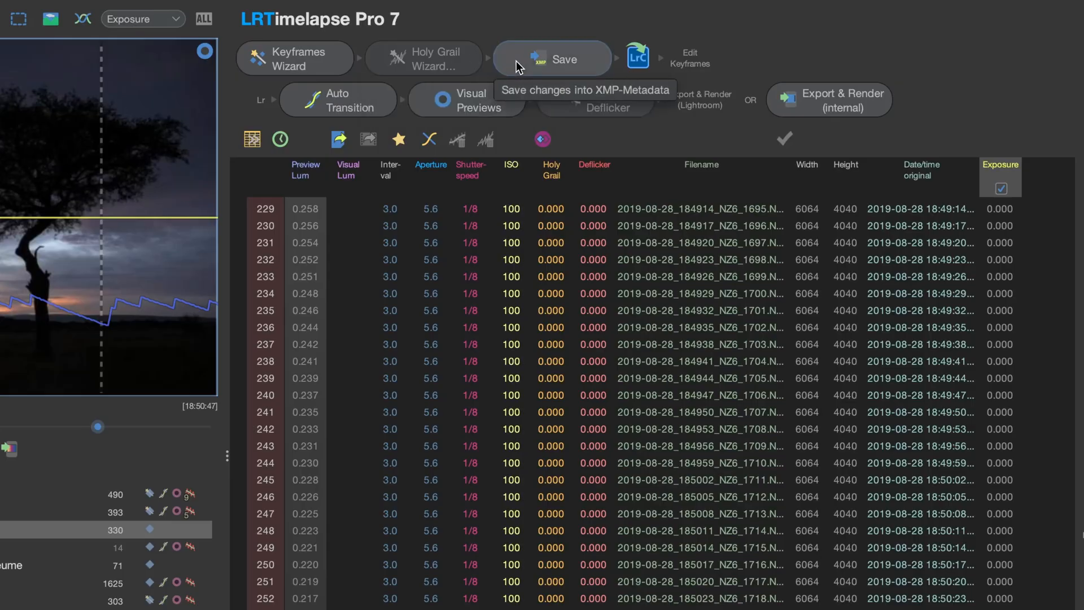
pyautogui.moveTo(303, 73)
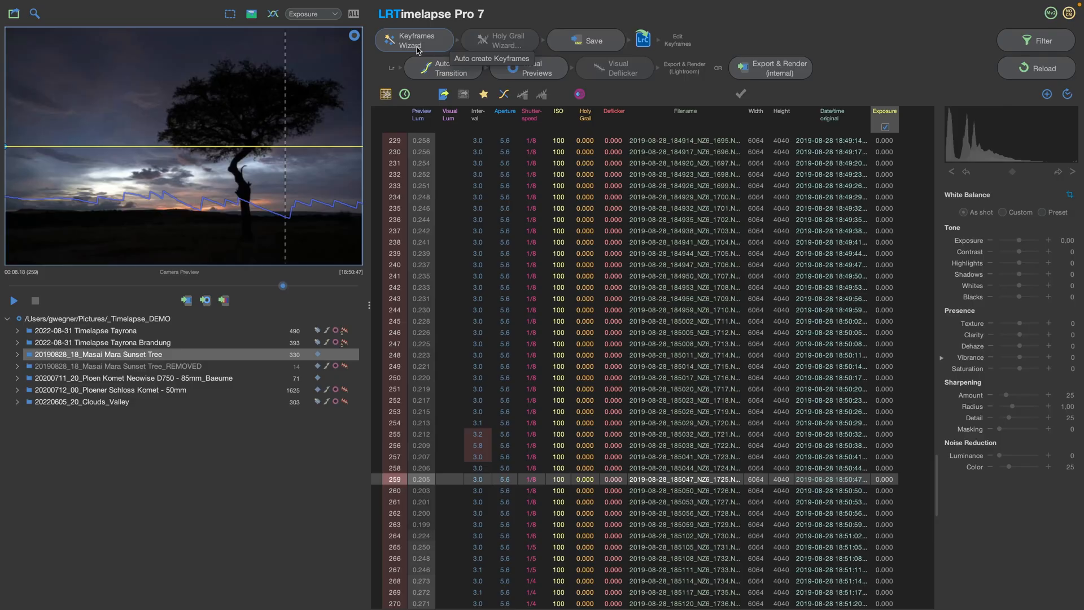
# Step: In the Keyframes Wizard, raise the keyframe count then lower it to 2
pyautogui.click(414, 40)
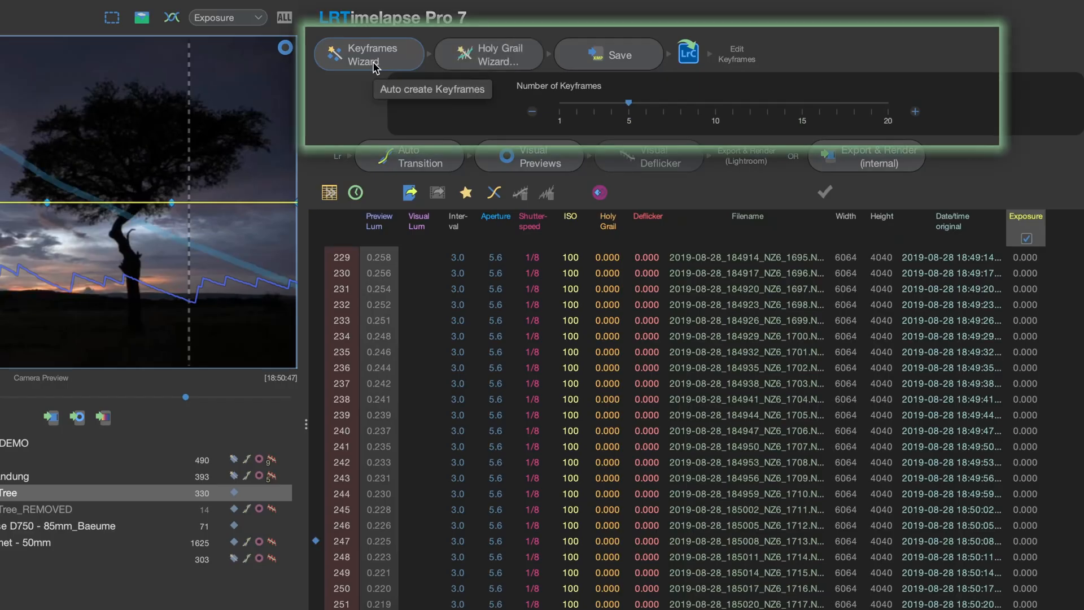
pyautogui.moveTo(627, 104)
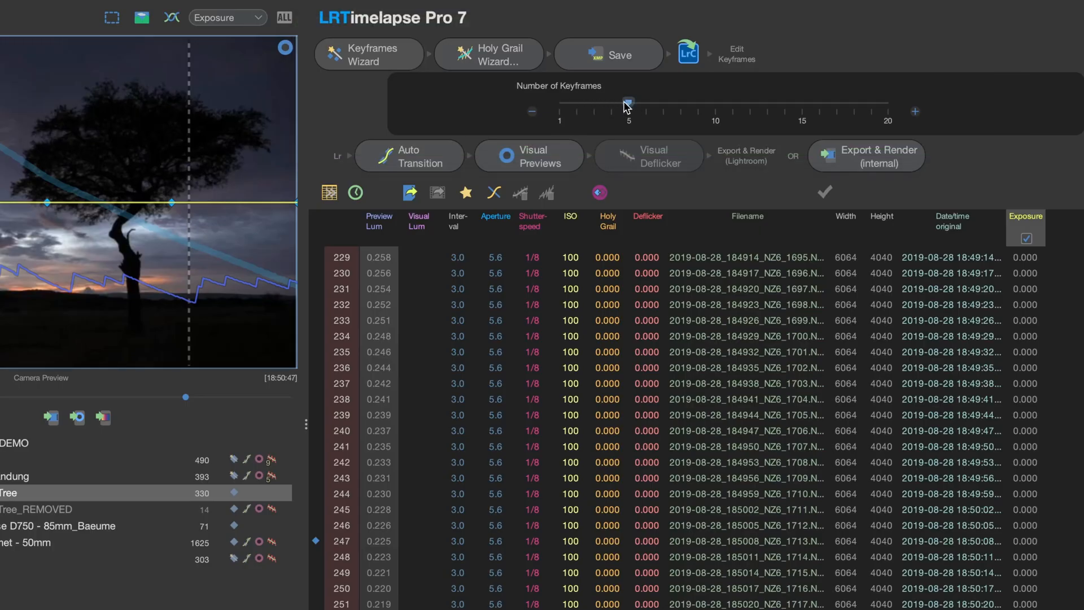
pyautogui.moveTo(626, 104); pyautogui.dragTo(662, 104)
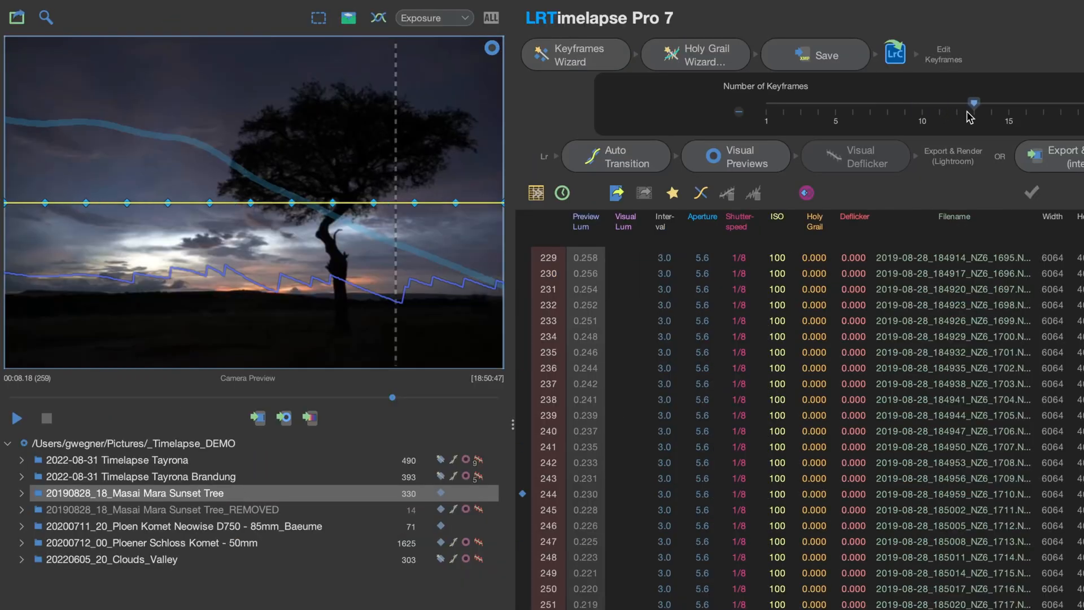
pyautogui.moveTo(974, 104); pyautogui.dragTo(836, 103)
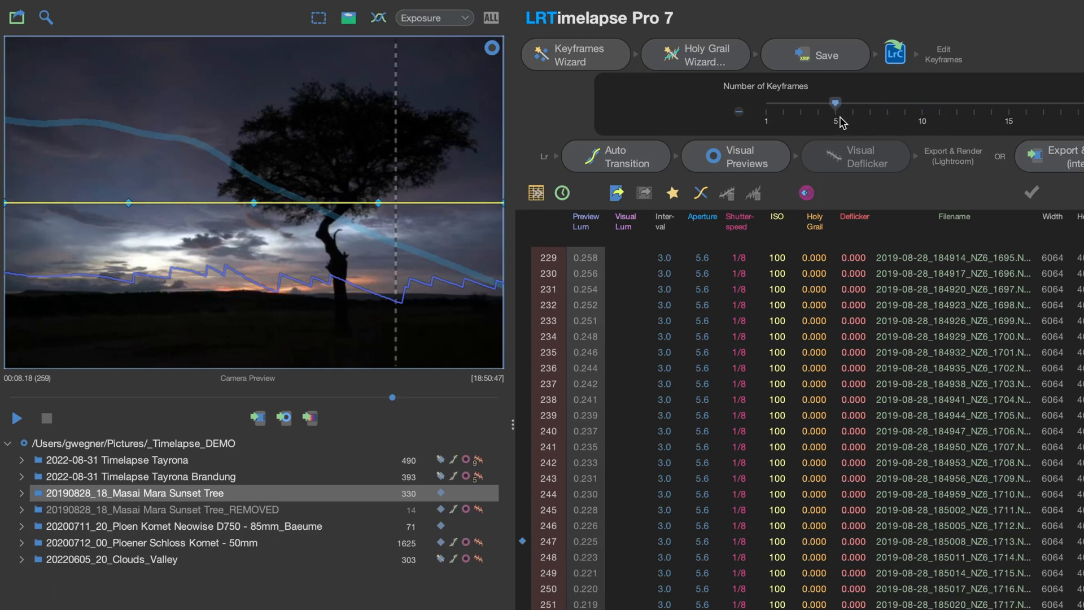
pyautogui.moveTo(834, 102); pyautogui.dragTo(800, 103)
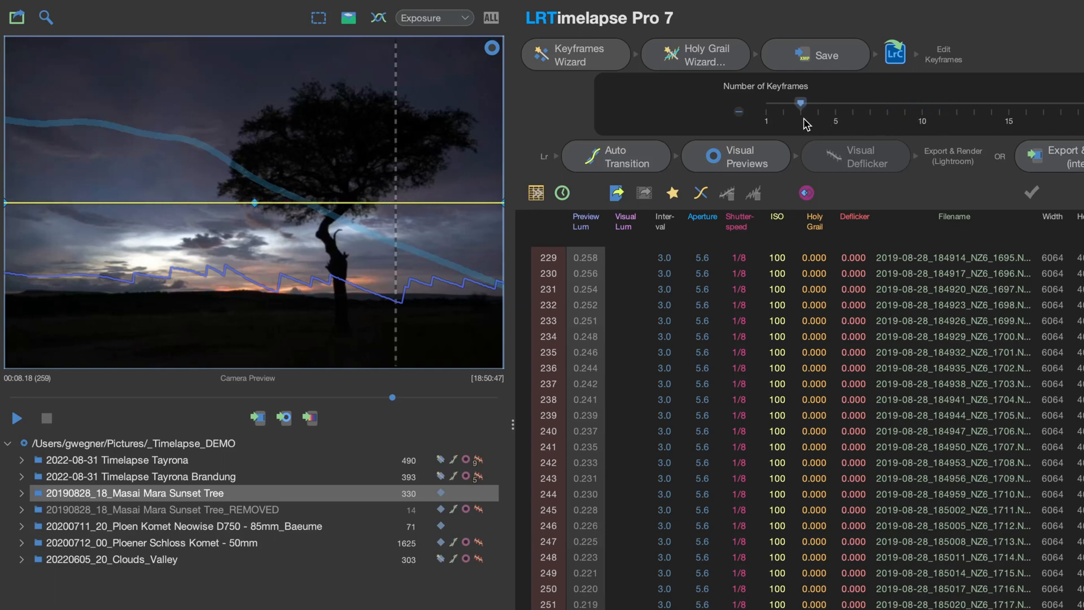
# Step: Scrub the wizard's preview slider across earlier and later frames
pyautogui.moveTo(392, 396); pyautogui.dragTo(354, 396)
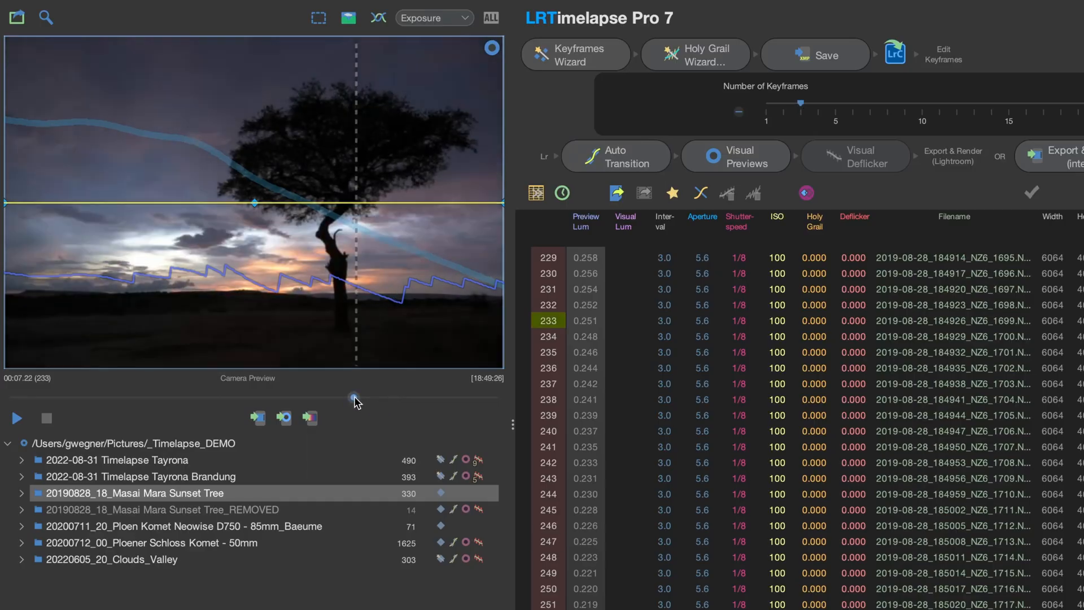
pyautogui.moveTo(354, 396); pyautogui.dragTo(275, 397)
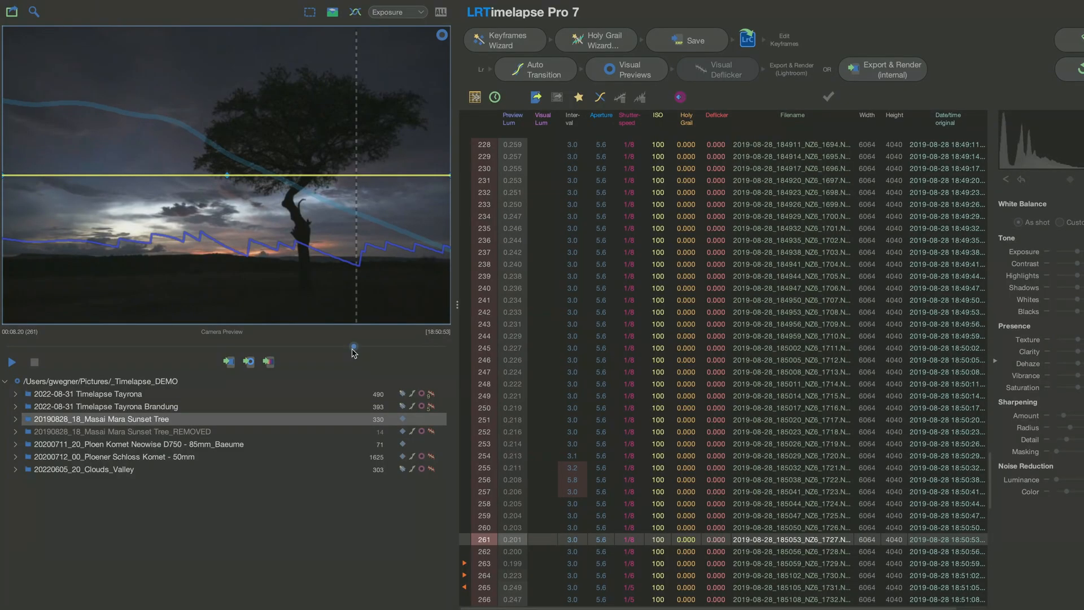
# Step: Scrub the preview, then run the Holy Grail Wizard to compute exposure corrections
pyautogui.moveTo(352, 346); pyautogui.dragTo(358, 347)
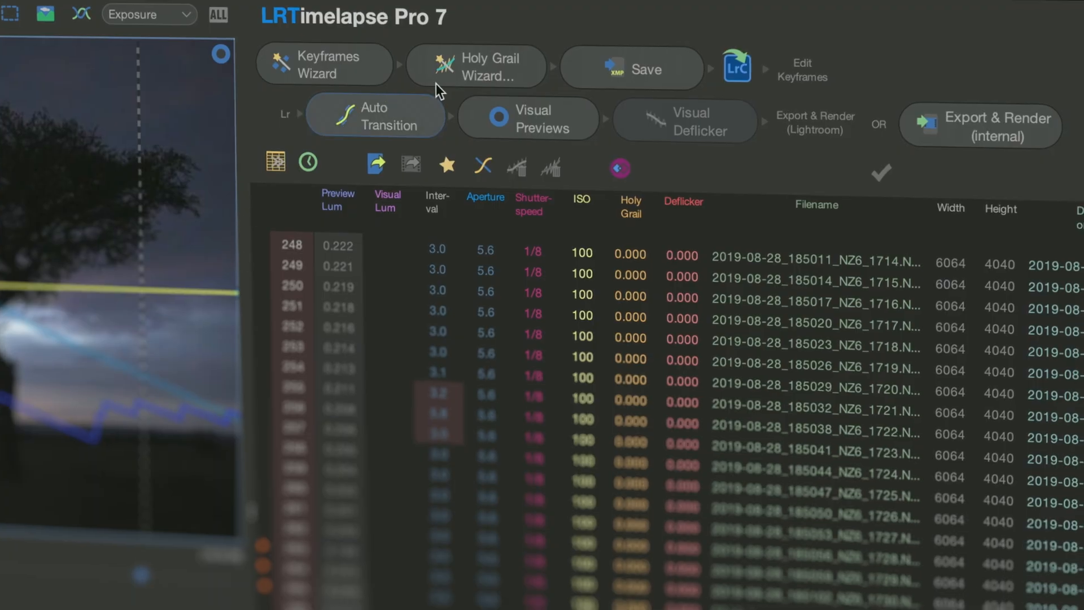
pyautogui.click(477, 66)
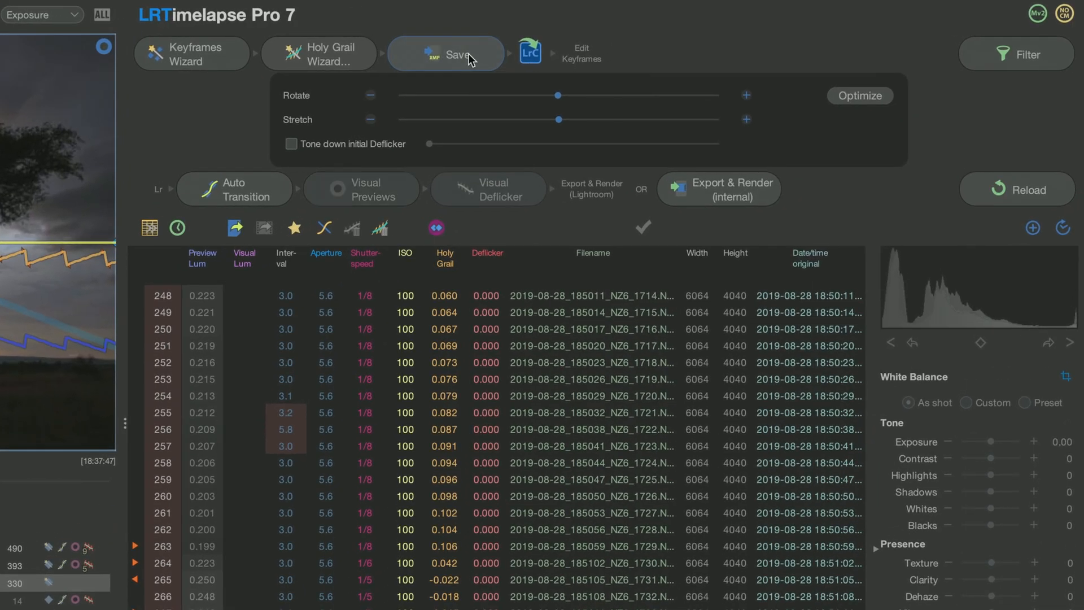
# Step: Save the XMP metadata and build the visual previews of the sequence
pyautogui.click(452, 53)
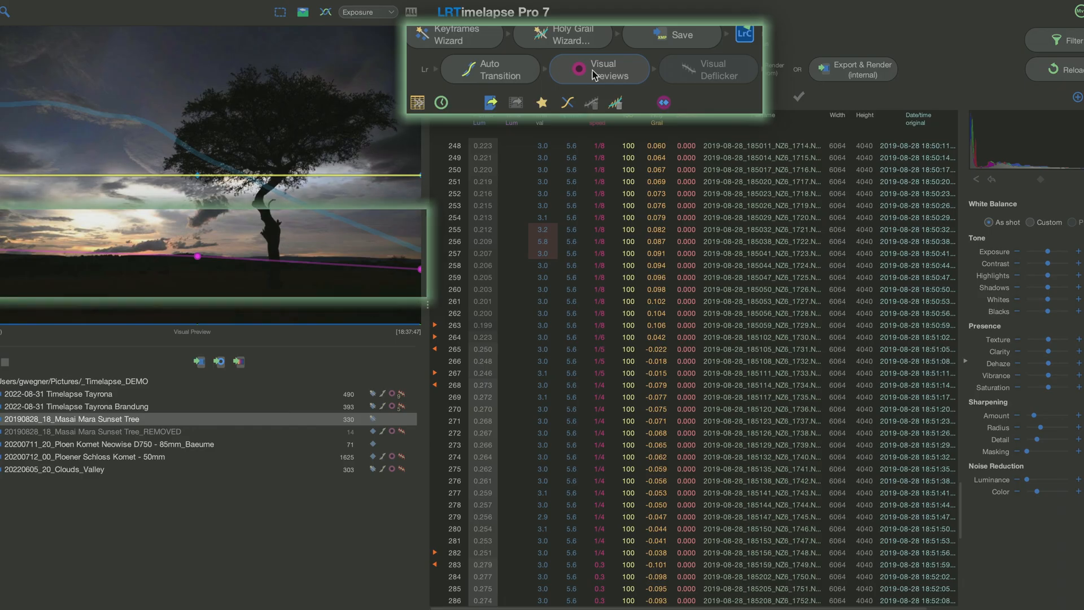
pyautogui.click(580, 70)
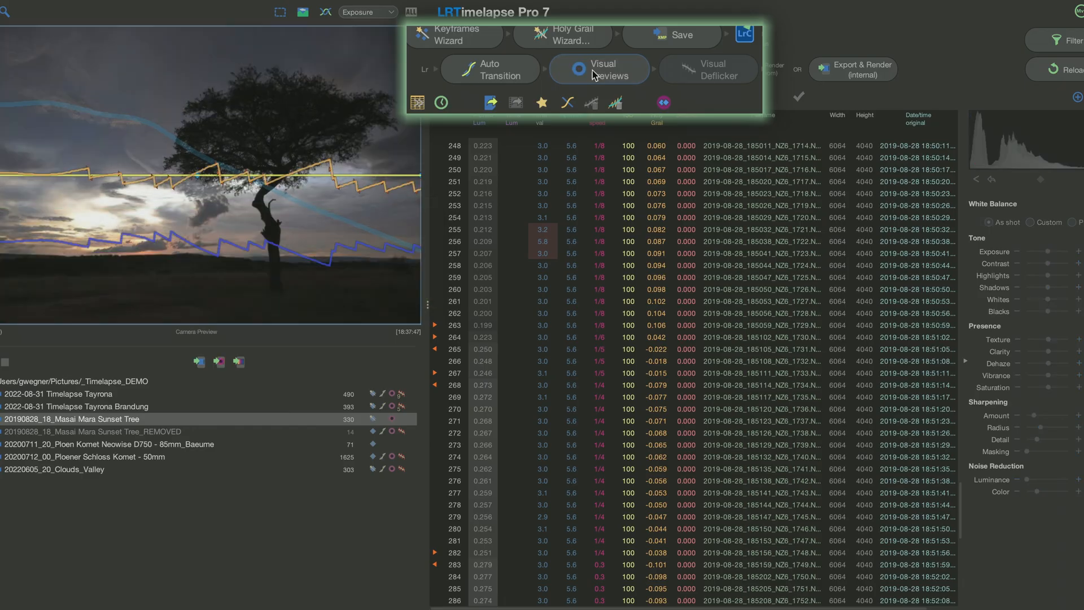
pyautogui.click(577, 70)
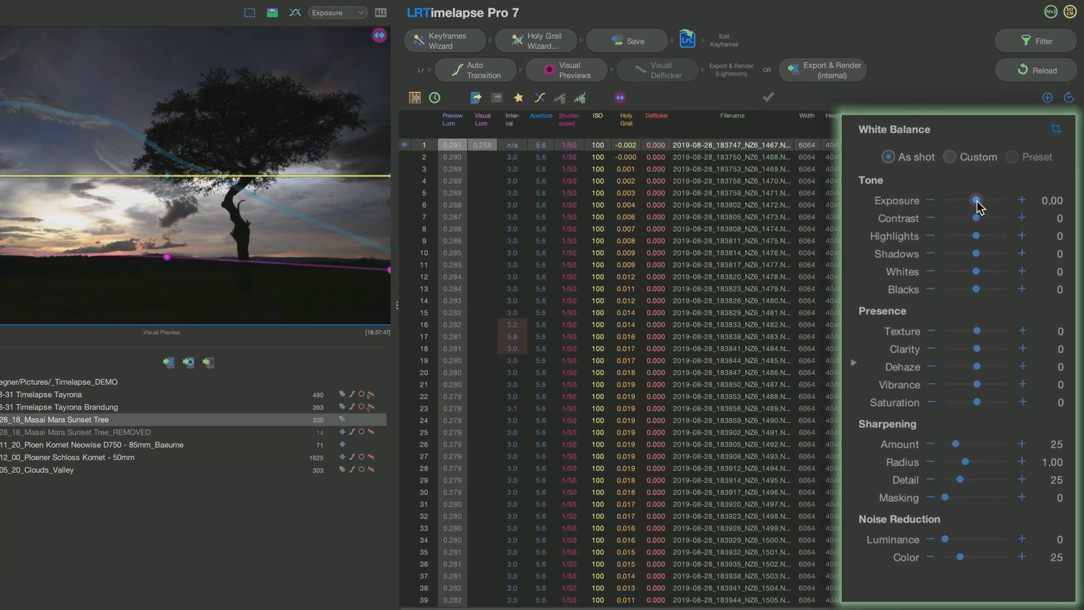
# Step: Raise exposure to 1.23 and set a custom white balance cooled to 3675
pyautogui.moveTo(978, 199); pyautogui.dragTo(982, 199)
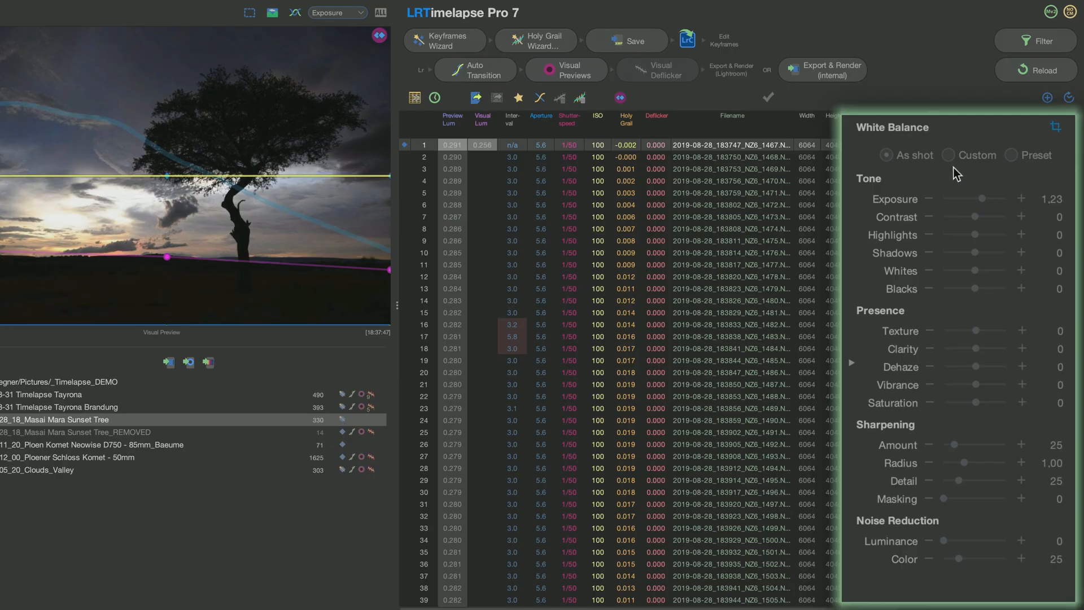
pyautogui.click(946, 154)
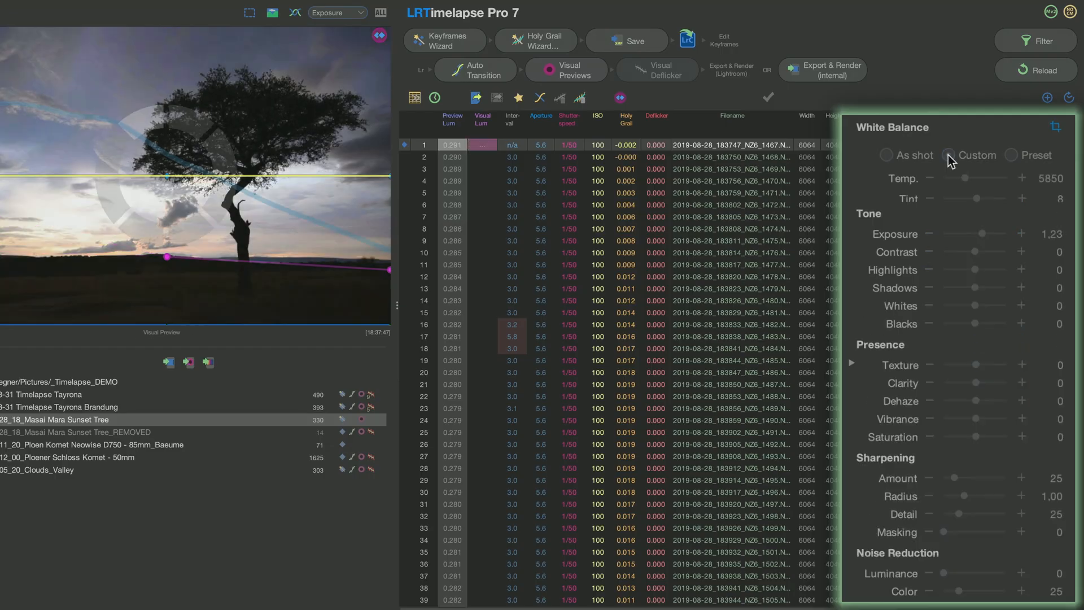
pyautogui.moveTo(977, 199); pyautogui.dragTo(961, 199)
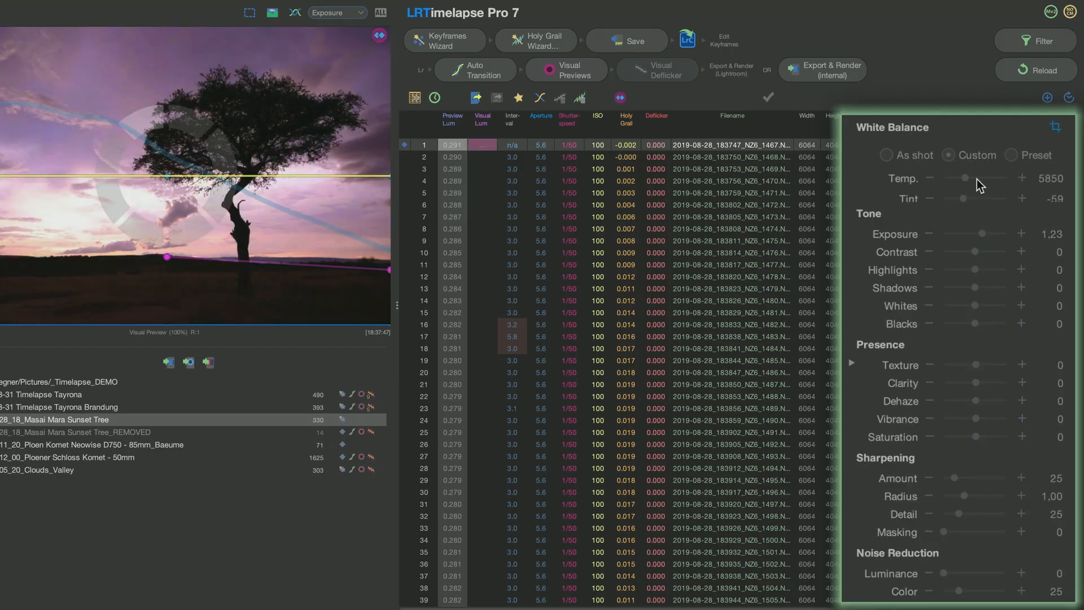
pyautogui.moveTo(982, 179); pyautogui.dragTo(957, 179)
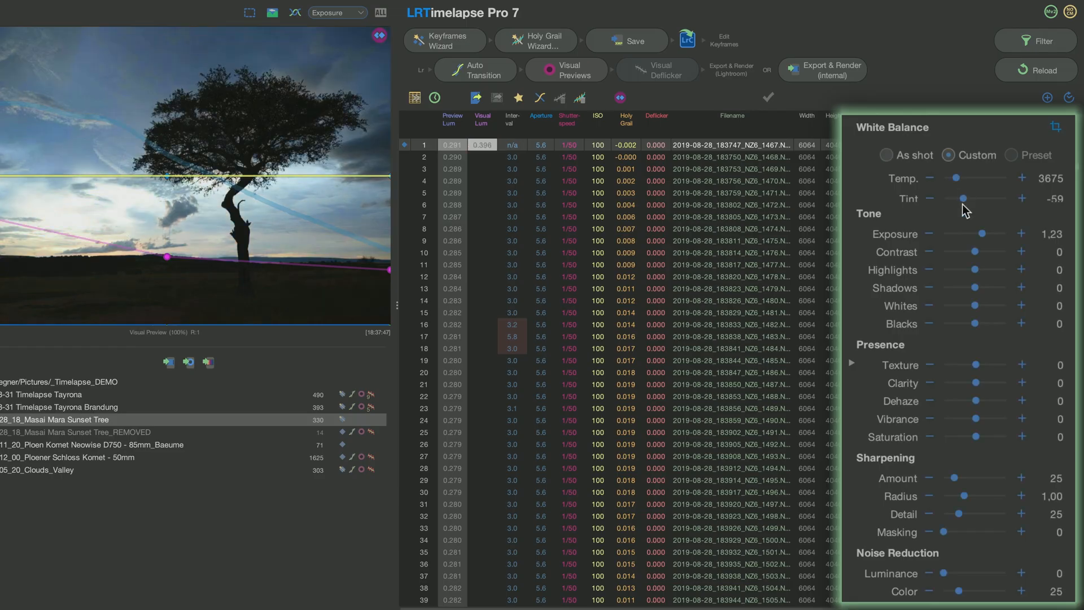
# Step: Set highlights to -100 and shadows to 65 on the first keyframe
pyautogui.moveTo(975, 270); pyautogui.dragTo(996, 269)
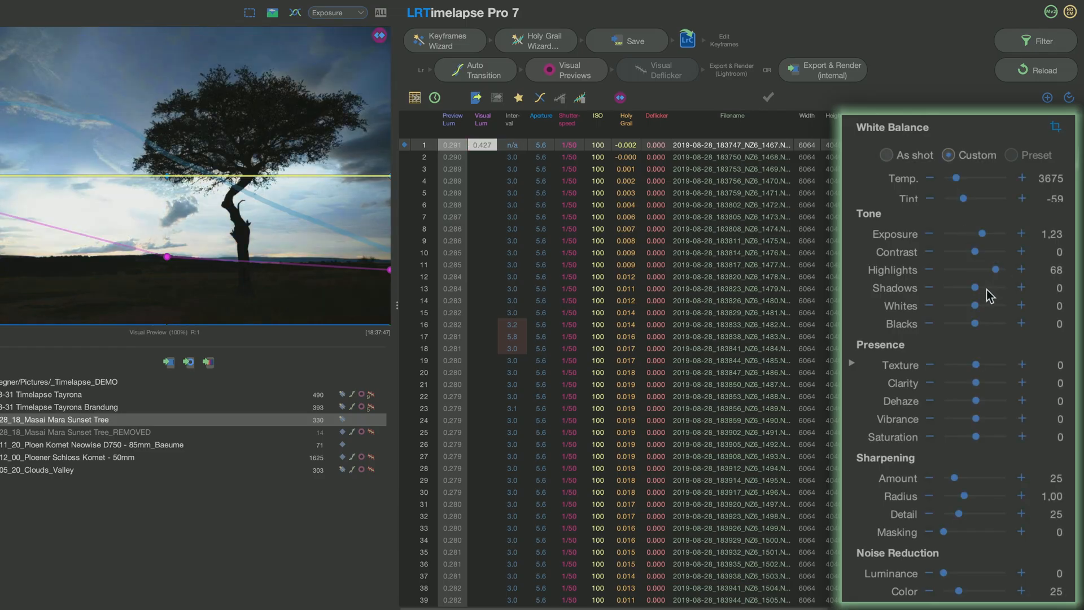
pyautogui.moveTo(993, 270); pyautogui.dragTo(944, 270)
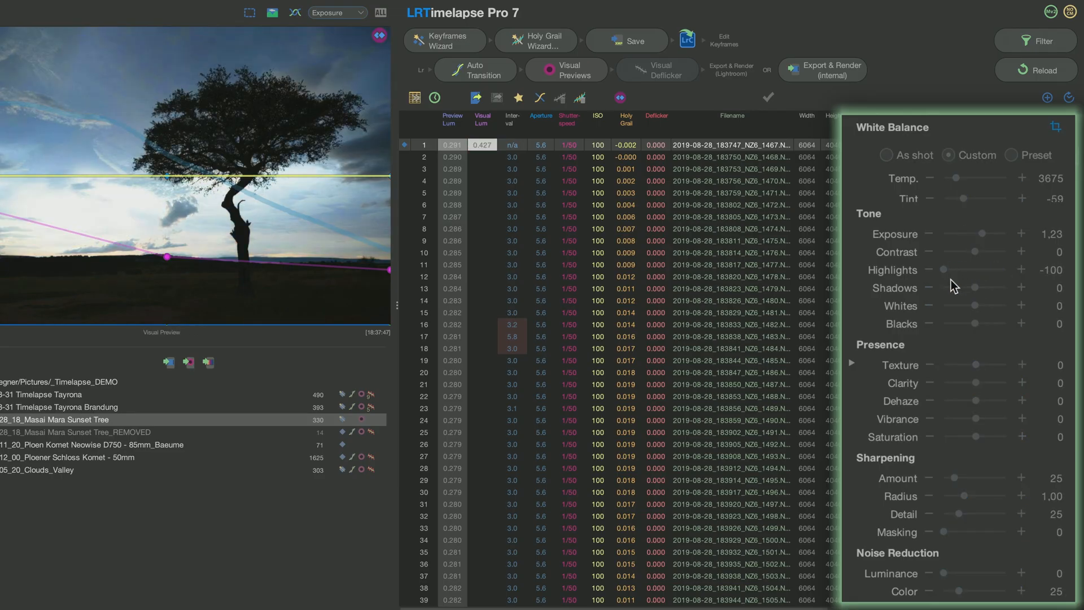
pyautogui.moveTo(975, 288); pyautogui.dragTo(993, 288)
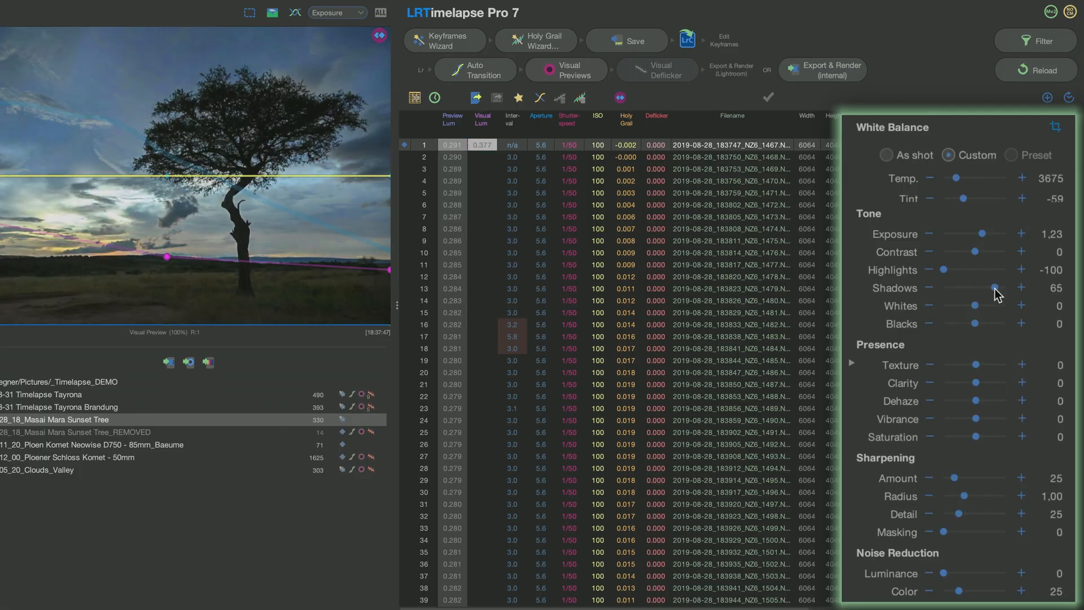
pyautogui.moveTo(973, 234); pyautogui.dragTo(989, 233)
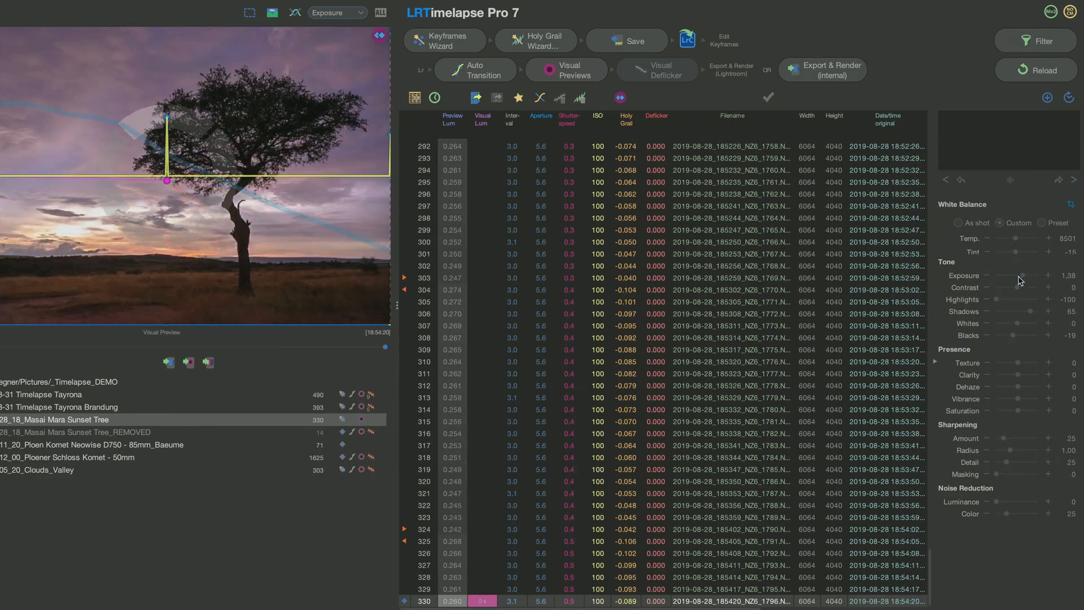
pyautogui.moveTo(508, 73)
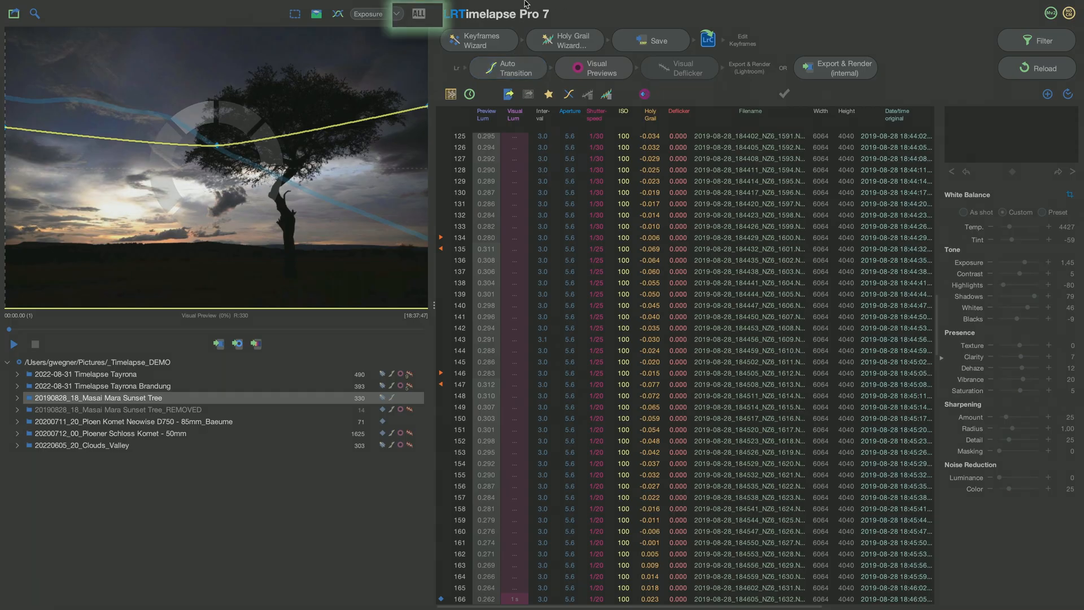
# Step: Use ALL to display every development setting as curves and table columns
pyautogui.click(417, 15)
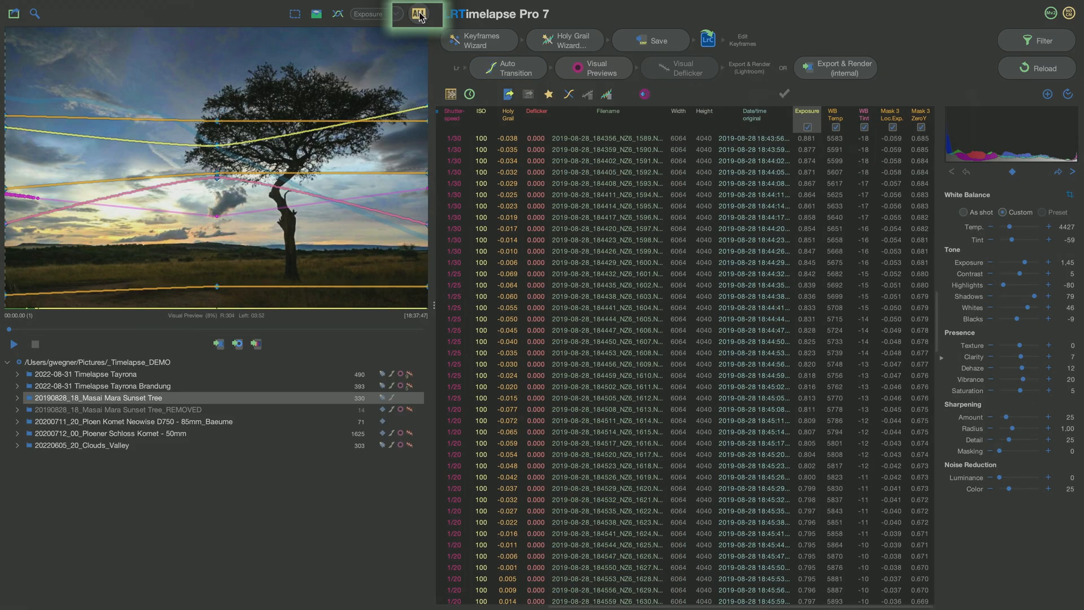
pyautogui.click(414, 13)
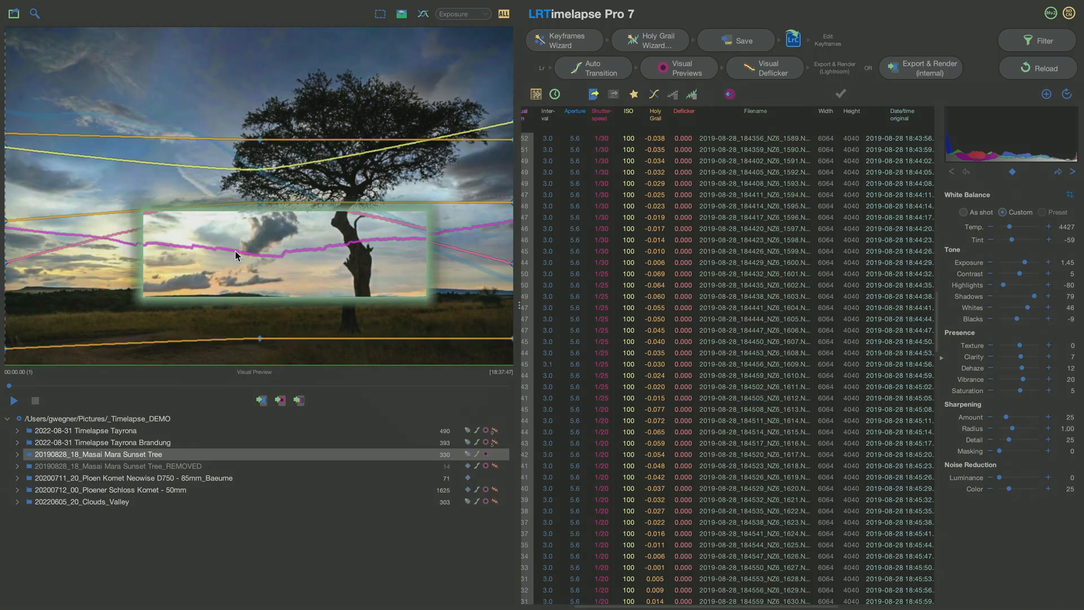
pyautogui.moveTo(362, 240)
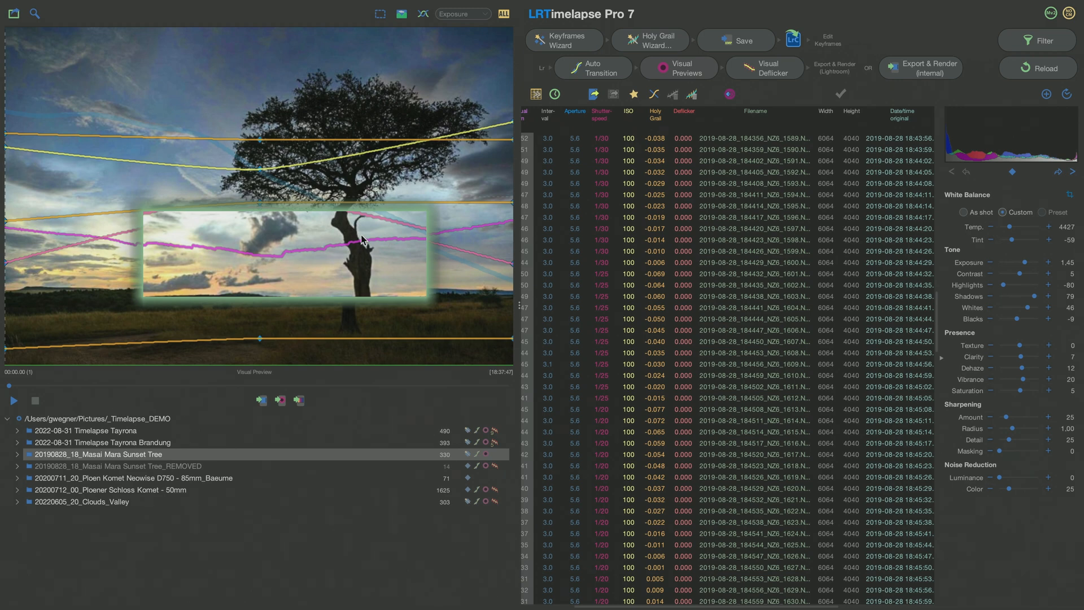
pyautogui.moveTo(46, 53)
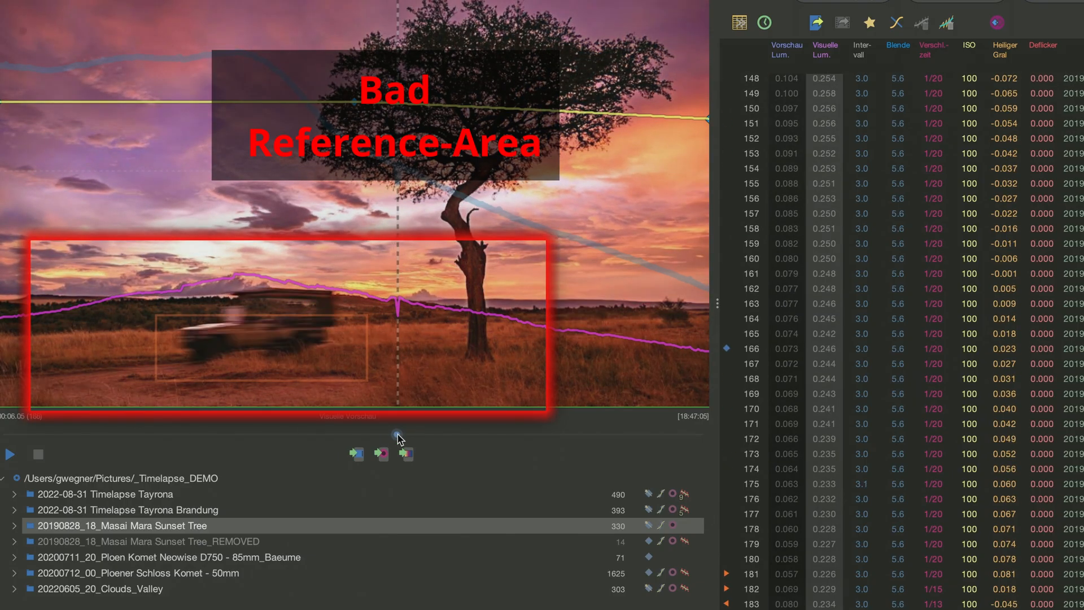
pyautogui.moveTo(375, 315)
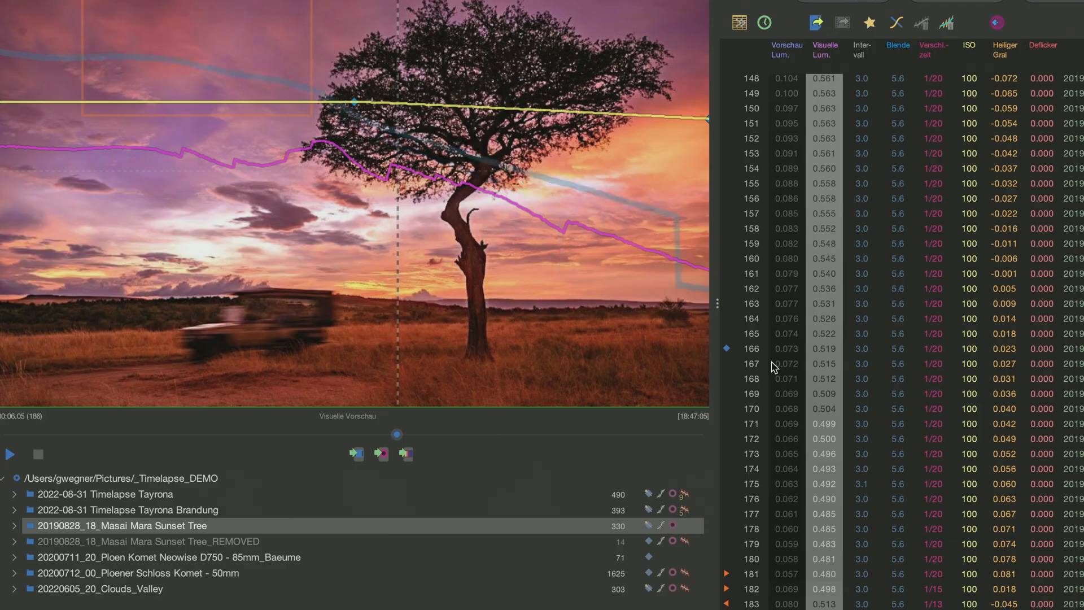
# Step: Bring up the Visual Deflicker options after moving the reference area to the sky
pyautogui.click(679, 53)
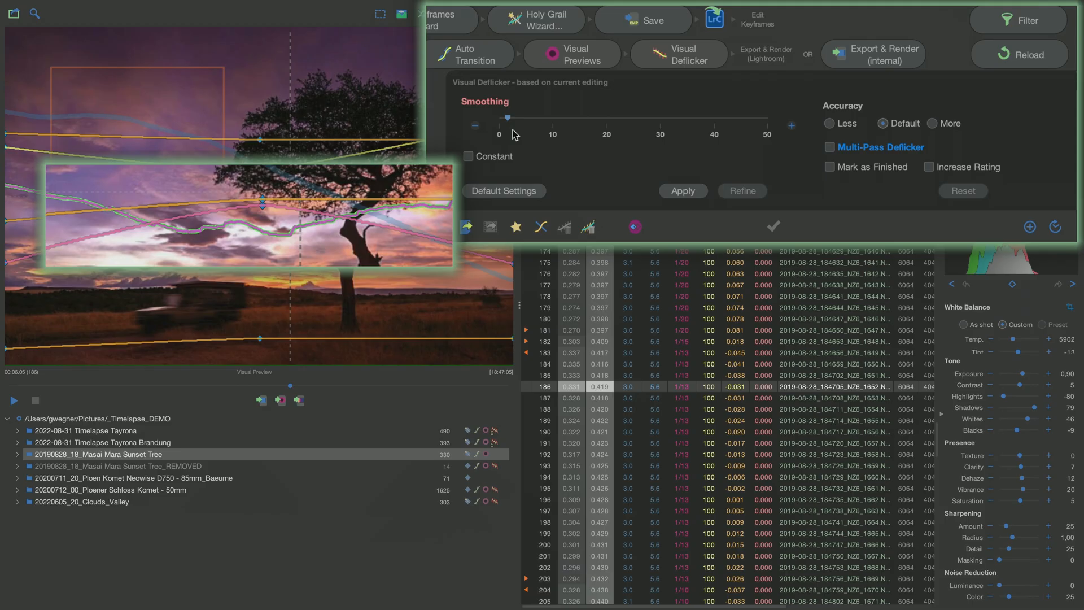
# Step: Set deflicker smoothing to 10 with multi-pass at two passes and apply it
pyautogui.moveTo(499, 117); pyautogui.dragTo(540, 117)
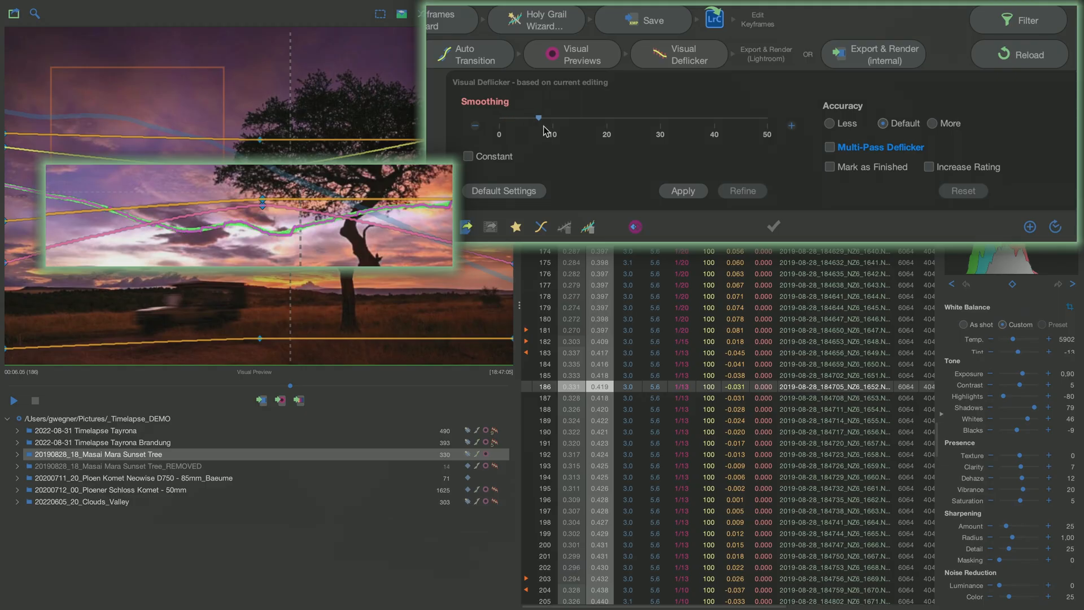
pyautogui.moveTo(539, 117); pyautogui.dragTo(583, 117)
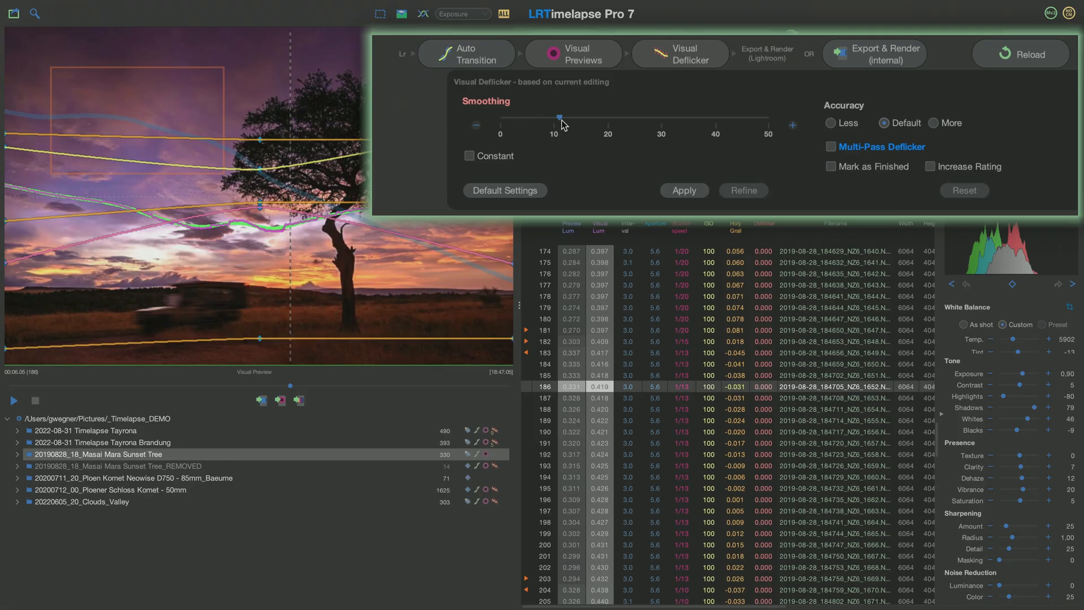
pyautogui.moveTo(879, 171)
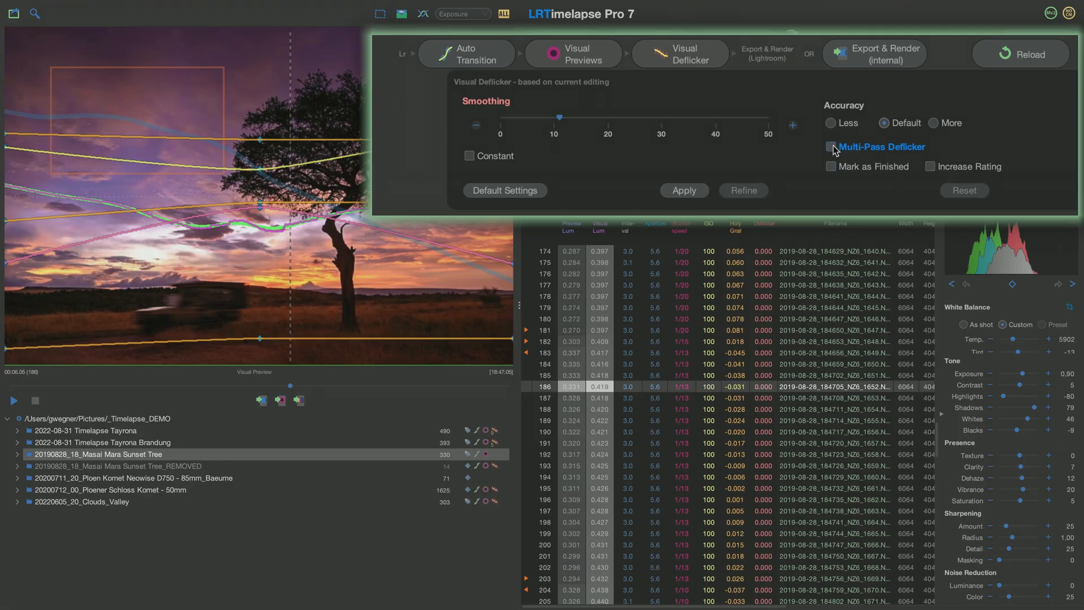
pyautogui.click(830, 146)
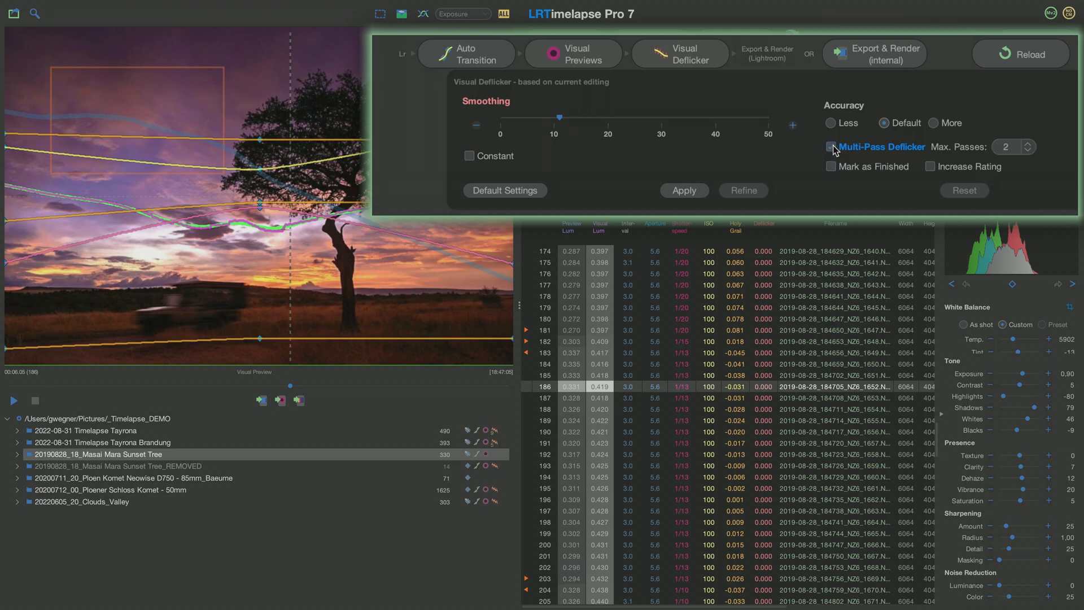
pyautogui.click(830, 147)
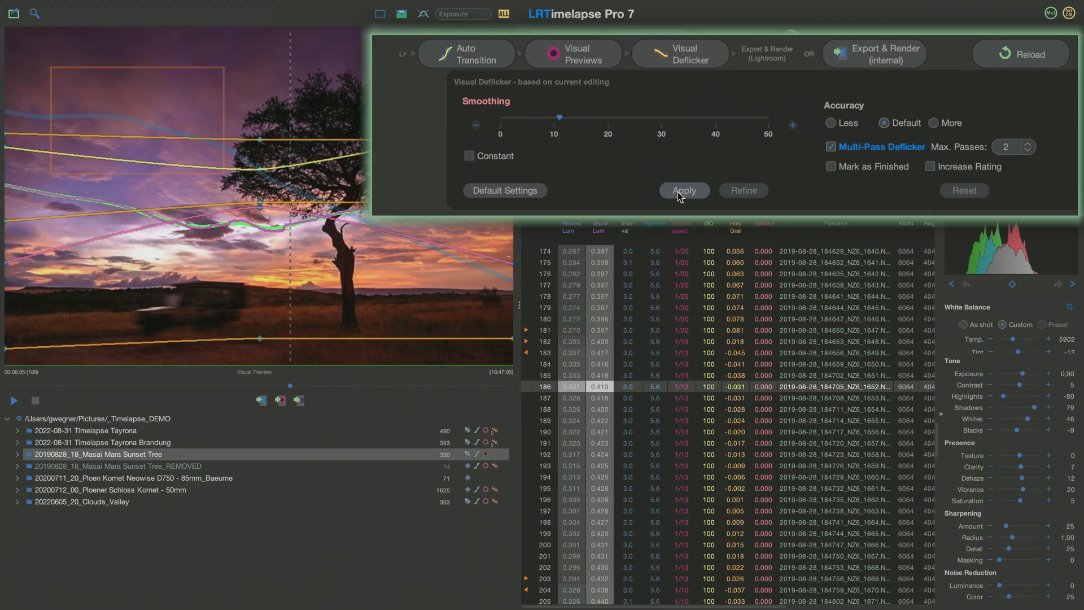
pyautogui.click(684, 190)
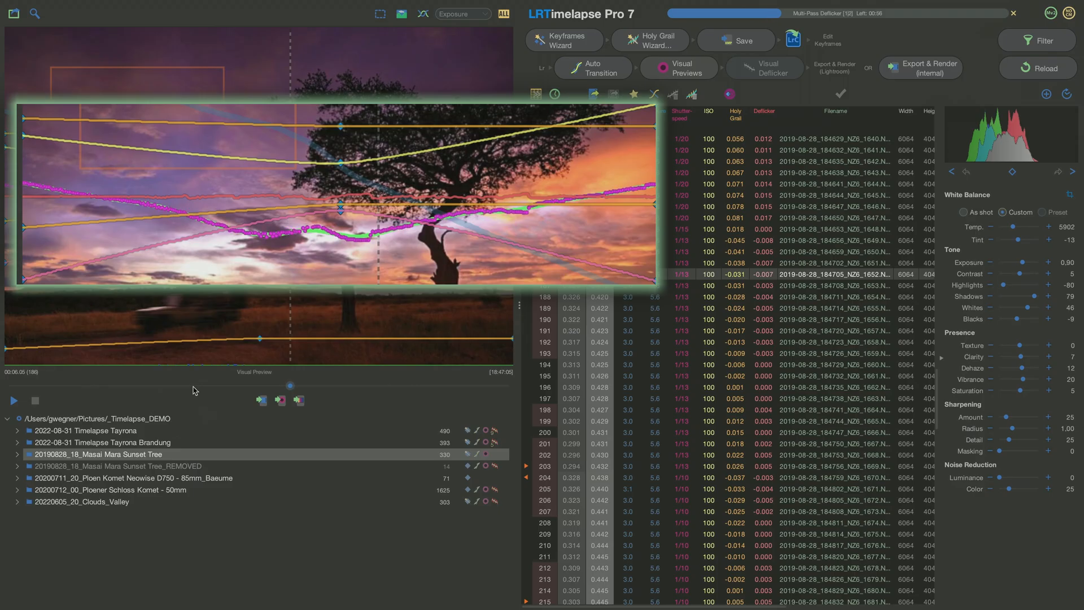
# Step: Let the Multi-Pass Deflicker run until the Deflicker column fills with correction values
pyautogui.moveTo(290, 387); pyautogui.dragTo(193, 386)
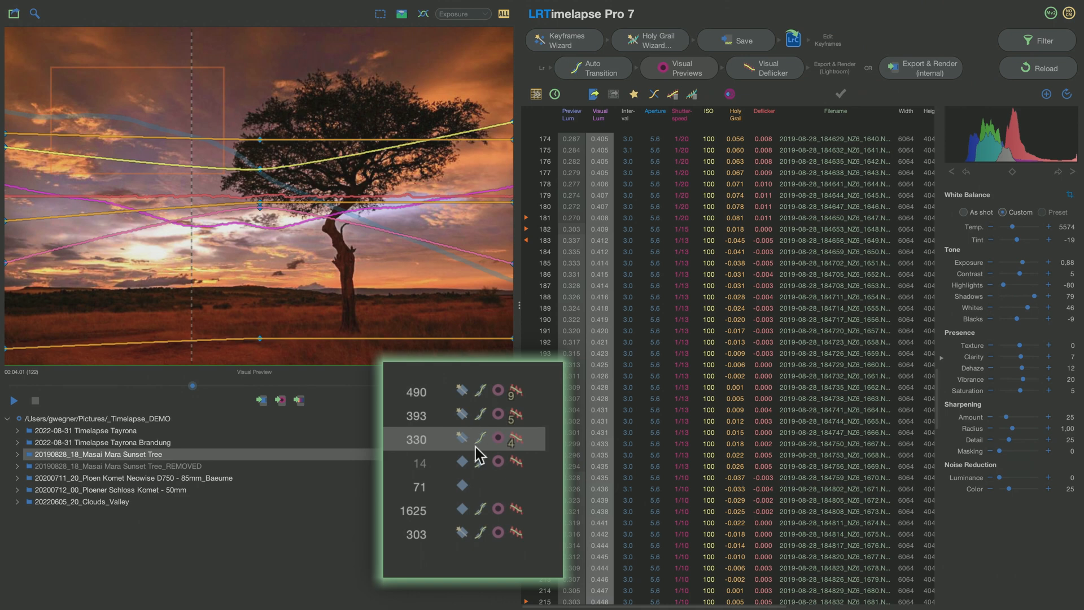
pyautogui.moveTo(514, 454)
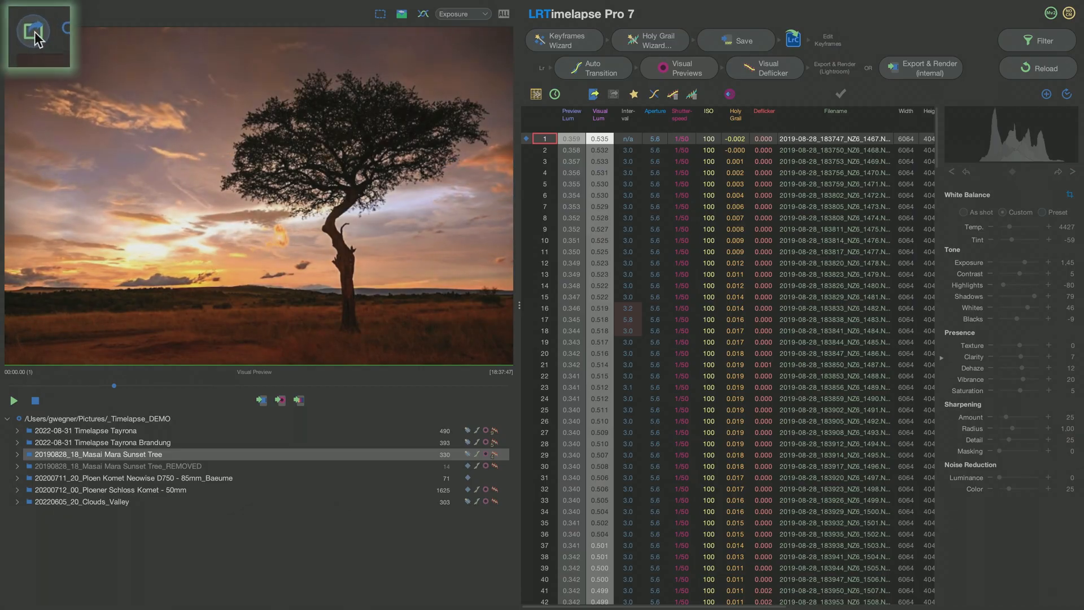
# Step: Start Export & Render (internal), bringing up the output-folder dialog for rendered files
pyautogui.click(33, 27)
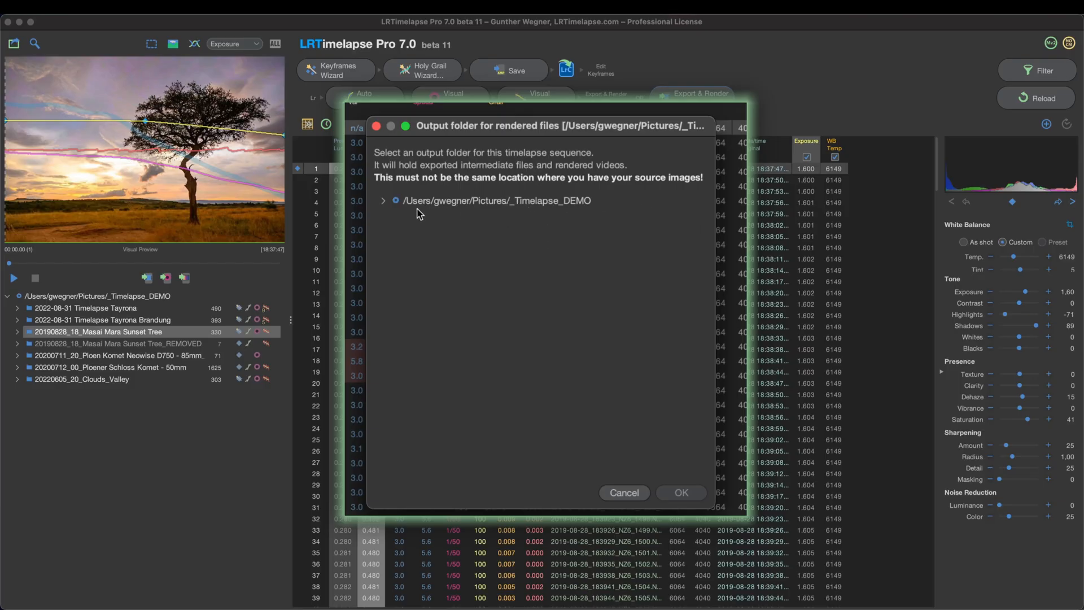
pyautogui.moveTo(420, 210)
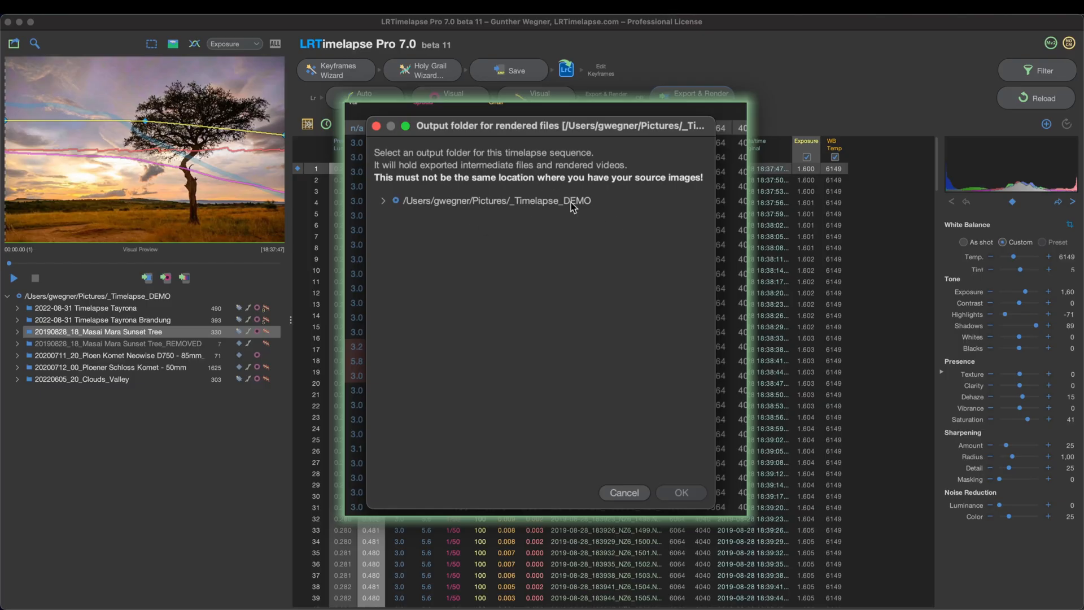
# Step: Add Pictures/_Timelapse_DONE to the restricted folder tree and select it as the render output folder
pyautogui.rightClick(495, 201)
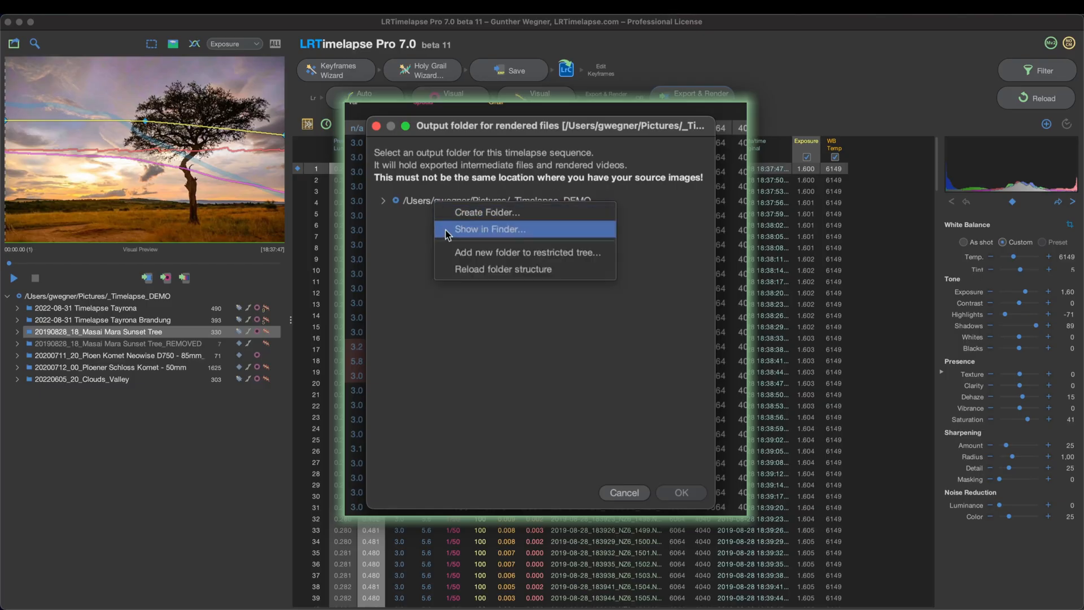
pyautogui.click(527, 252)
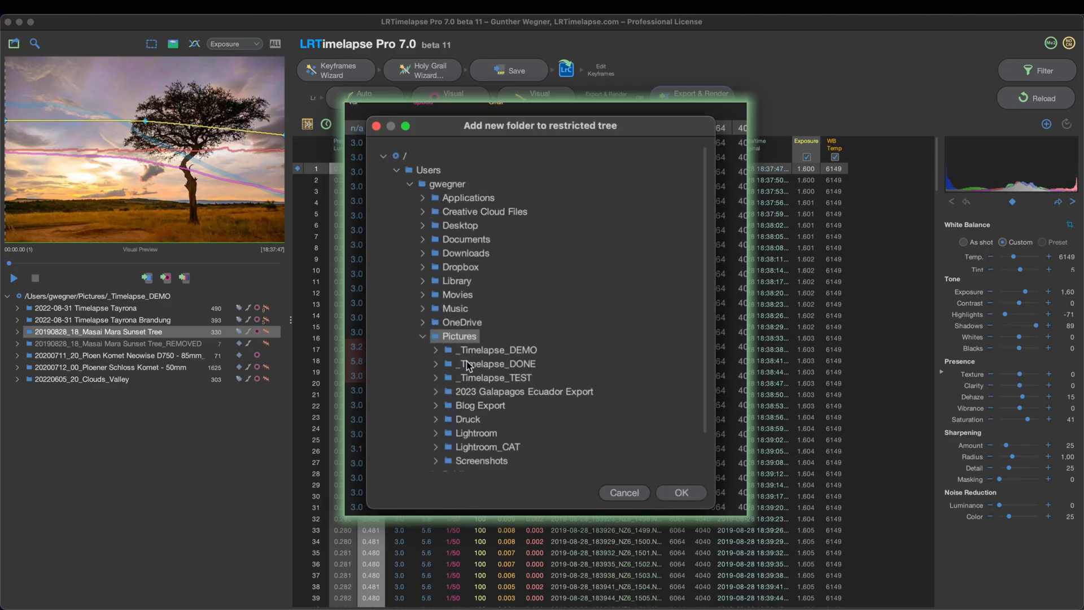
pyautogui.click(495, 364)
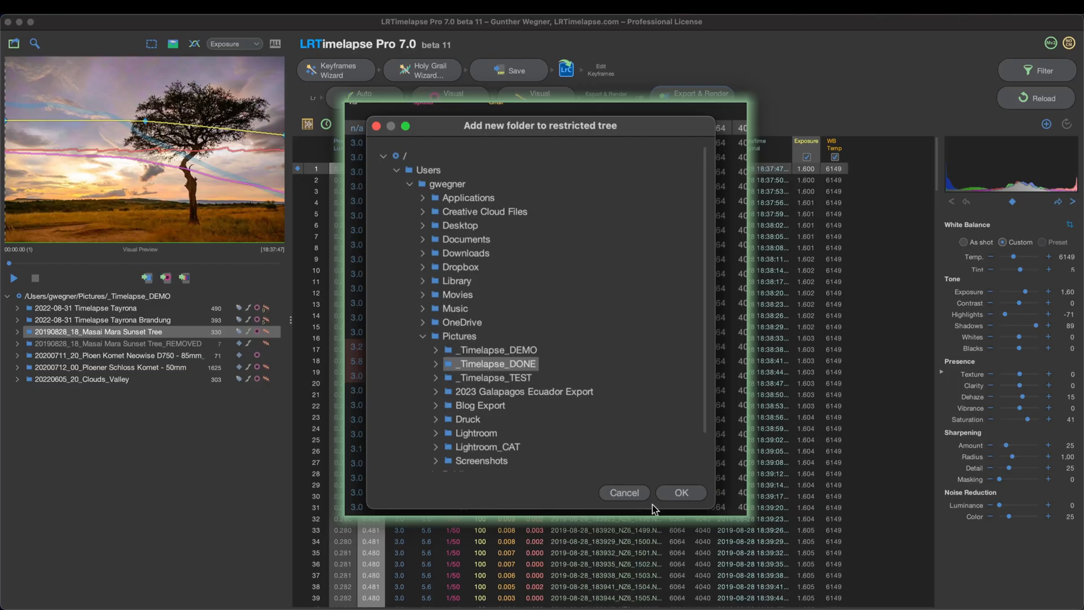
pyautogui.moveTo(691, 499)
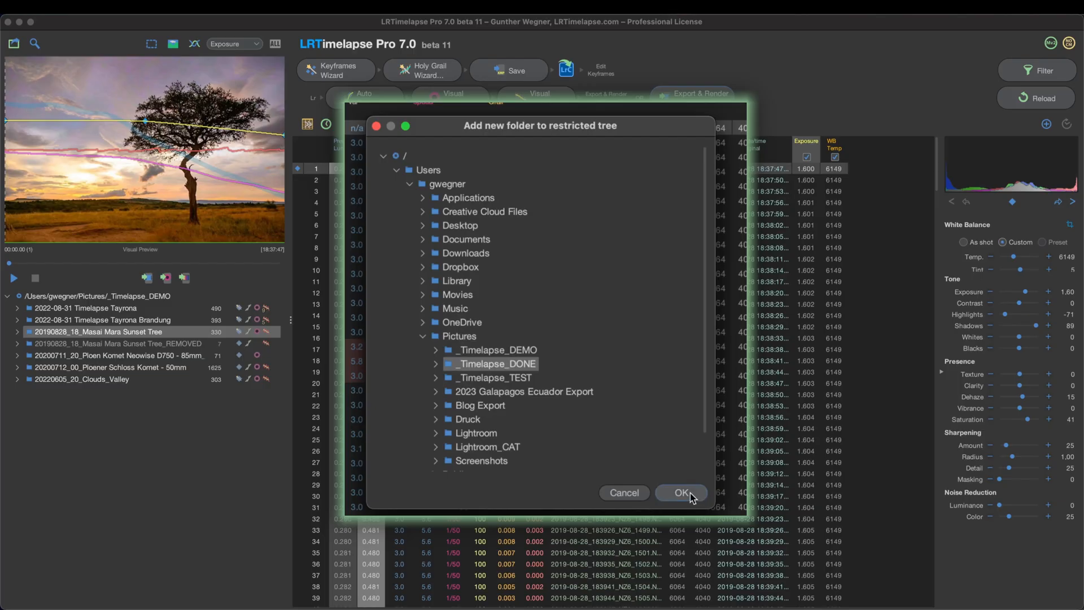
pyautogui.click(682, 492)
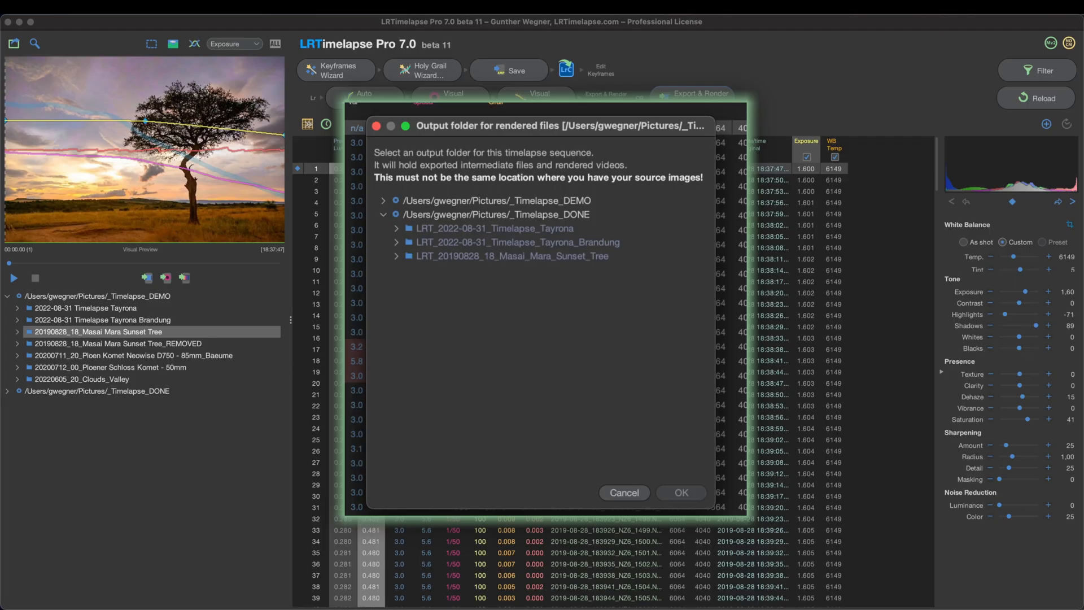
pyautogui.click(496, 214)
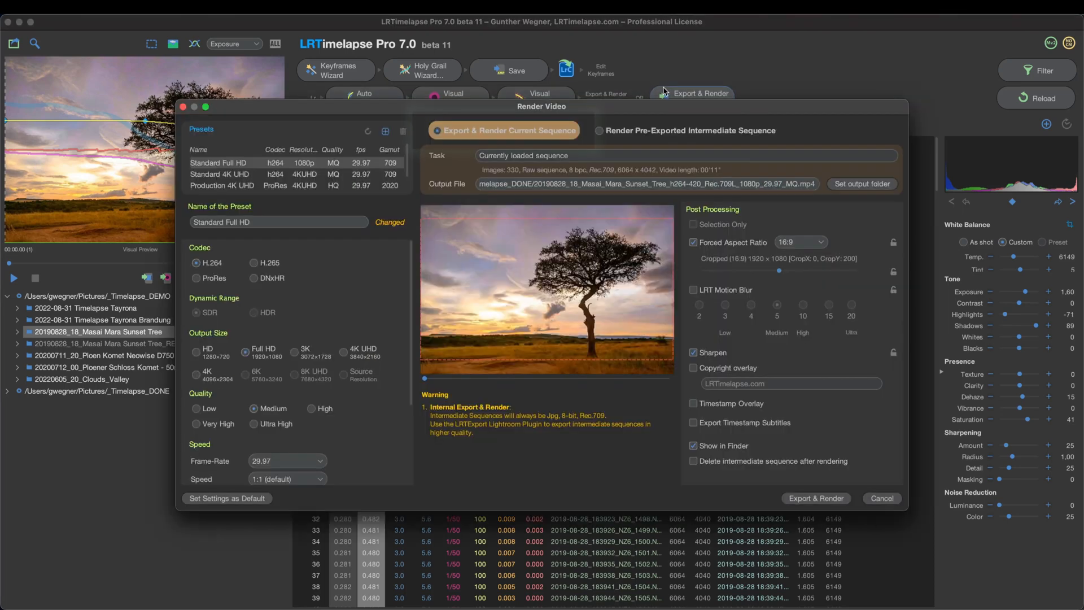
# Step: Load the Standard 4K UHD and Production 4K UHD presets, then return to Standard Full HD
pyautogui.click(473, 127)
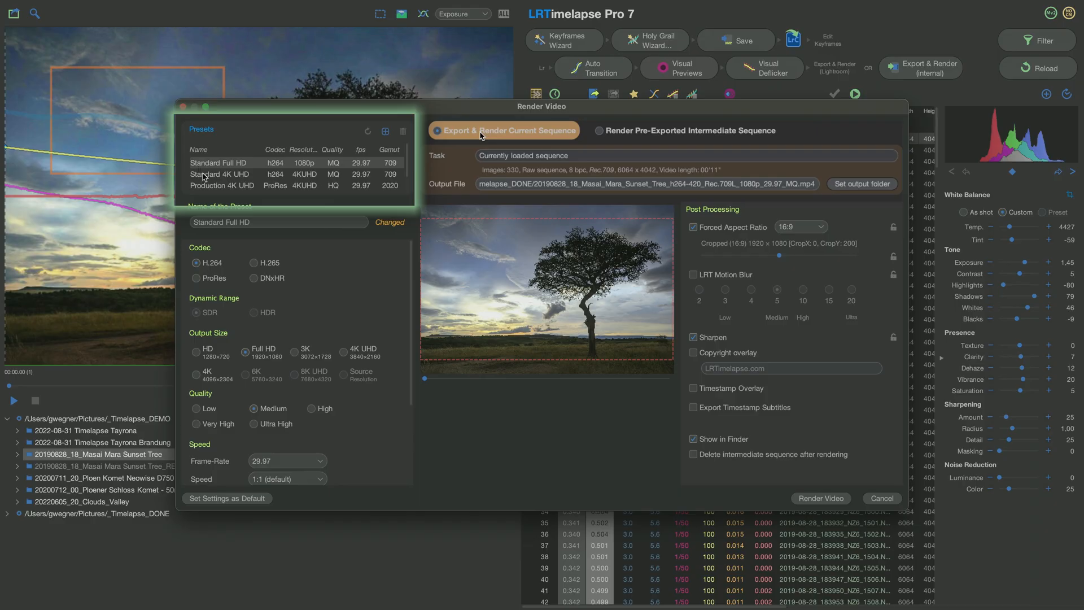
pyautogui.click(219, 174)
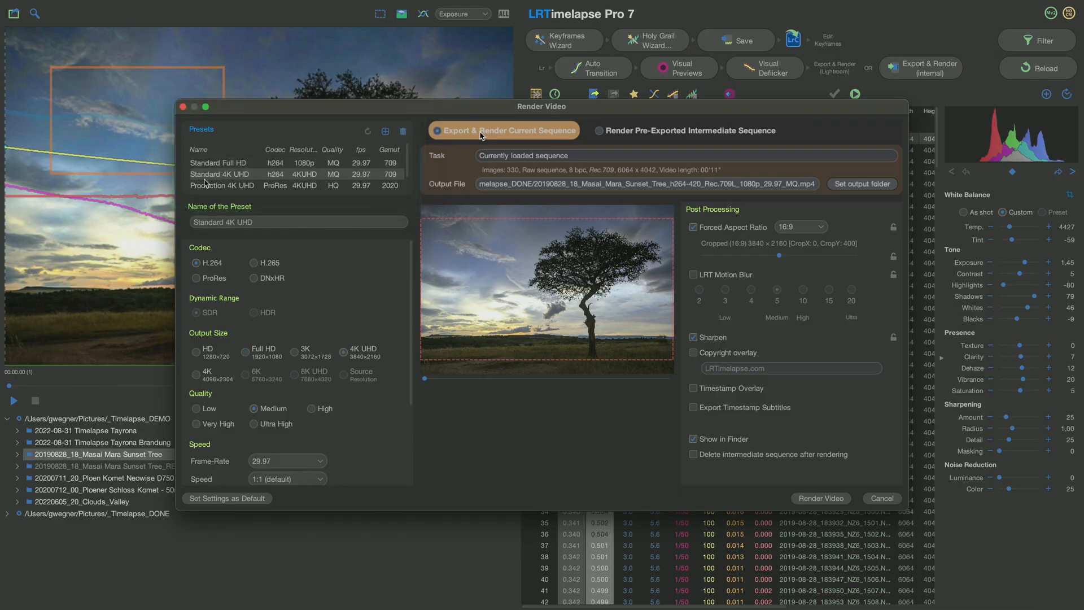
pyautogui.click(222, 185)
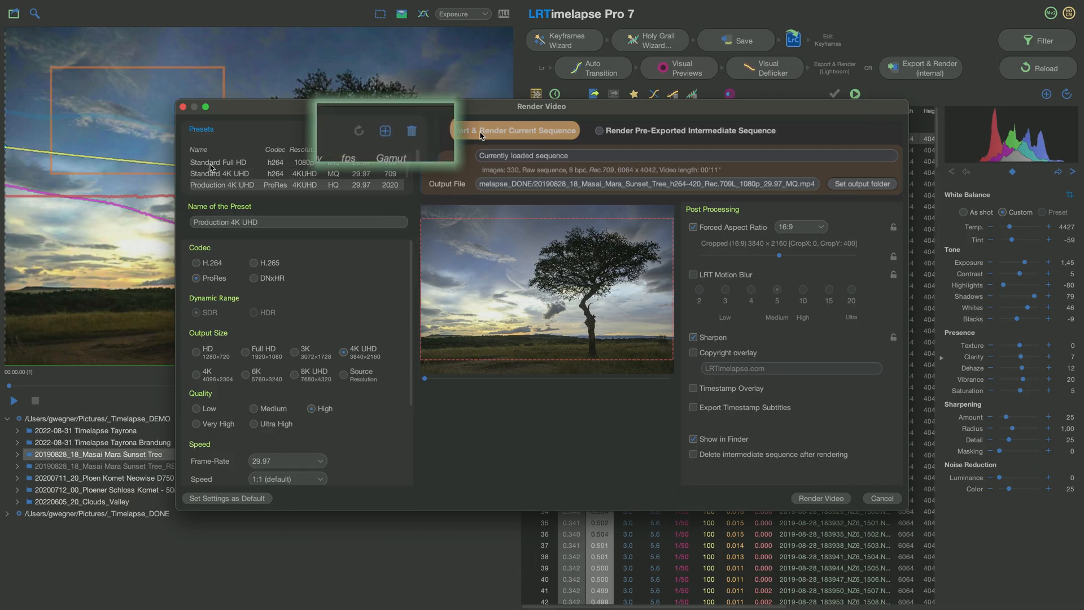
pyautogui.click(218, 162)
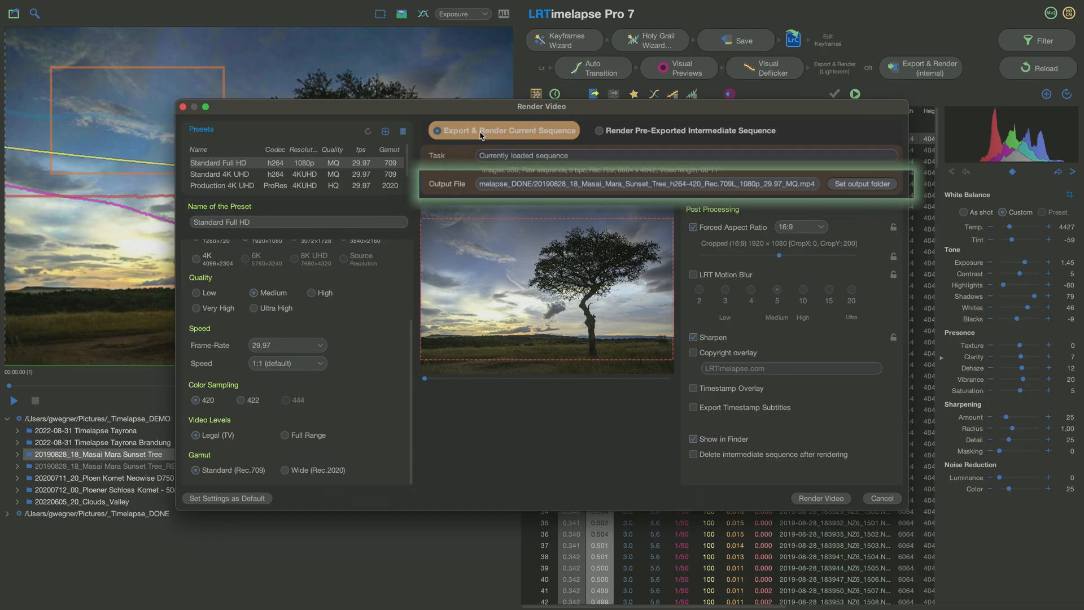
pyautogui.click(664, 211)
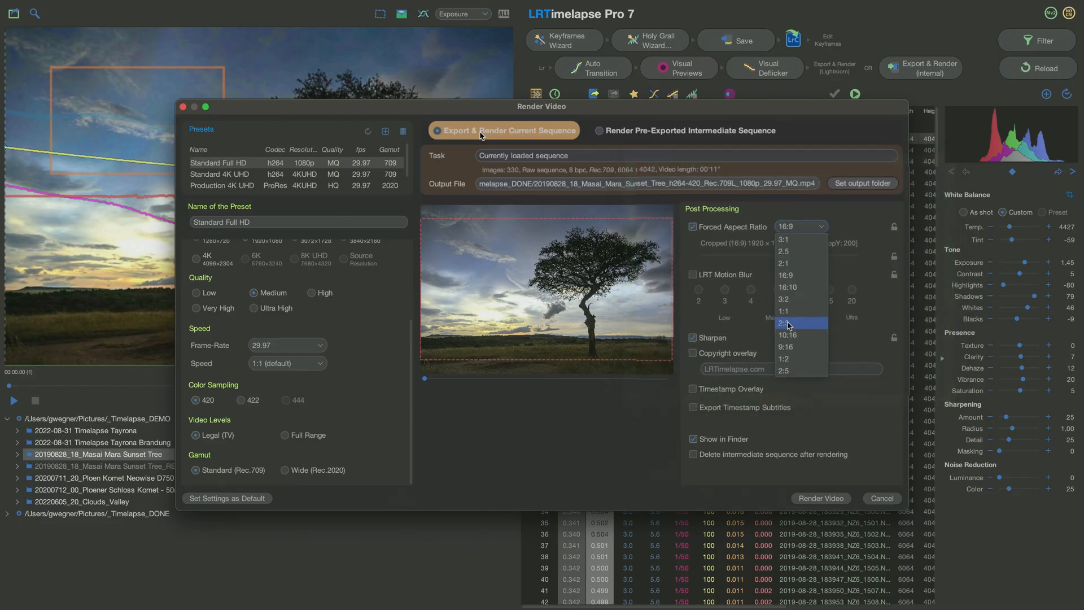
pyautogui.click(788, 323)
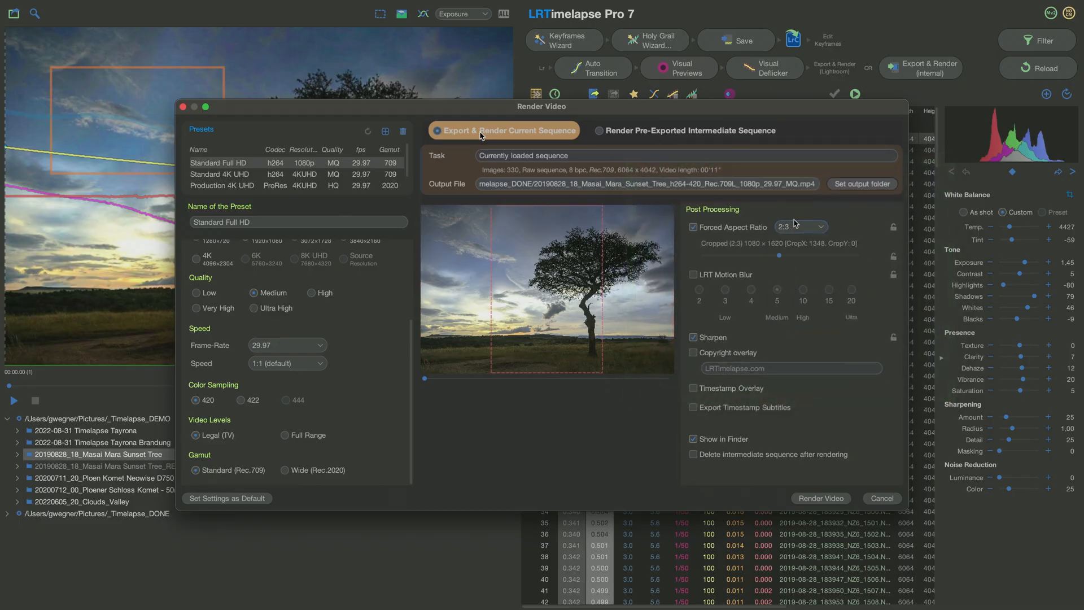
pyautogui.click(801, 225)
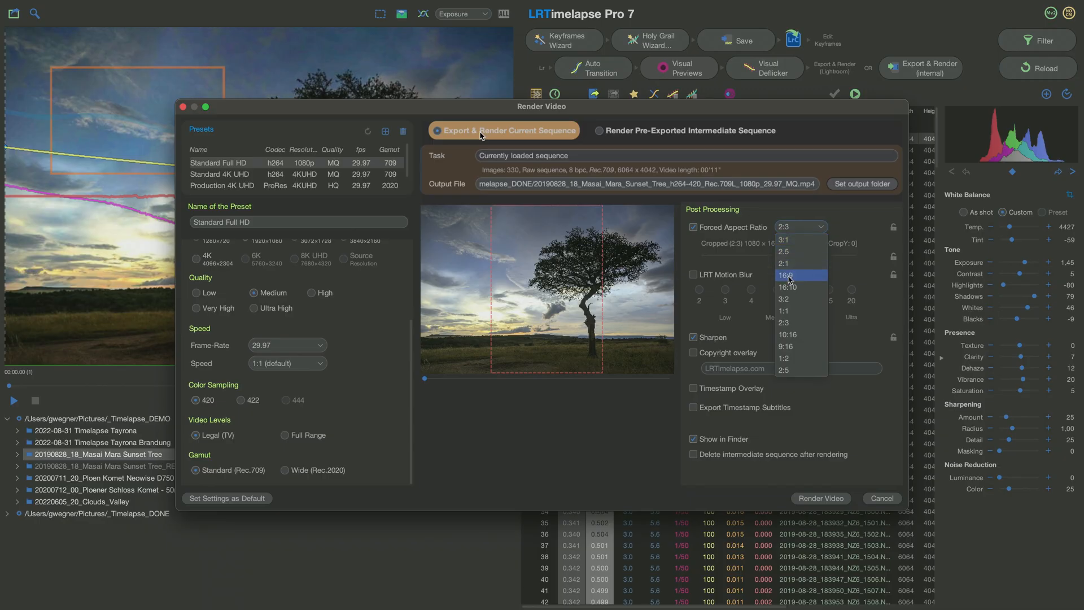
pyautogui.click(785, 275)
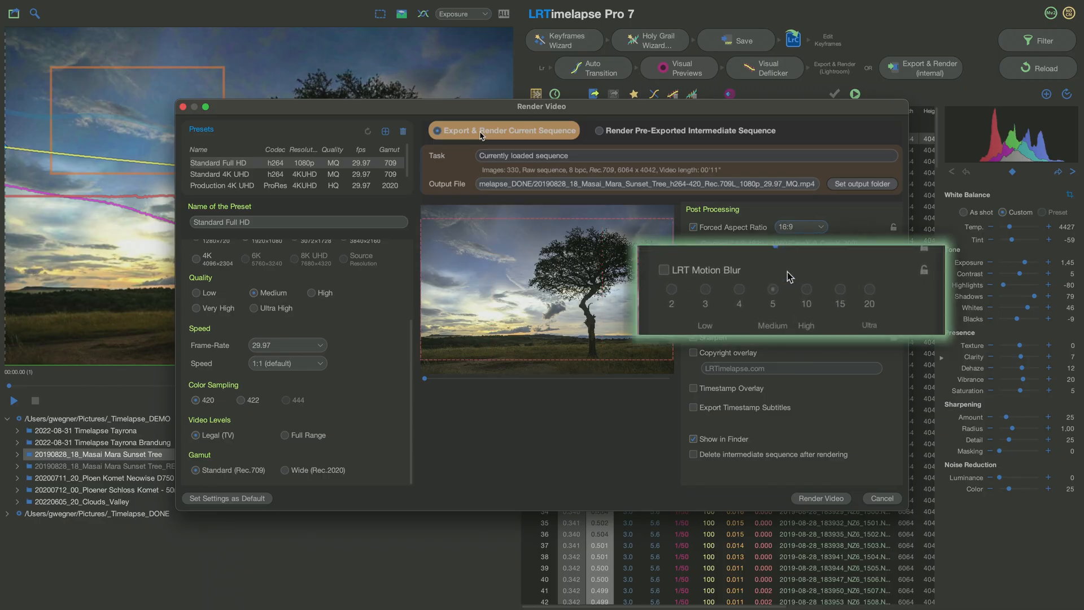
# Step: Enable LRT Motion Blur and set its strength to 5 (Medium)
pyautogui.click(664, 270)
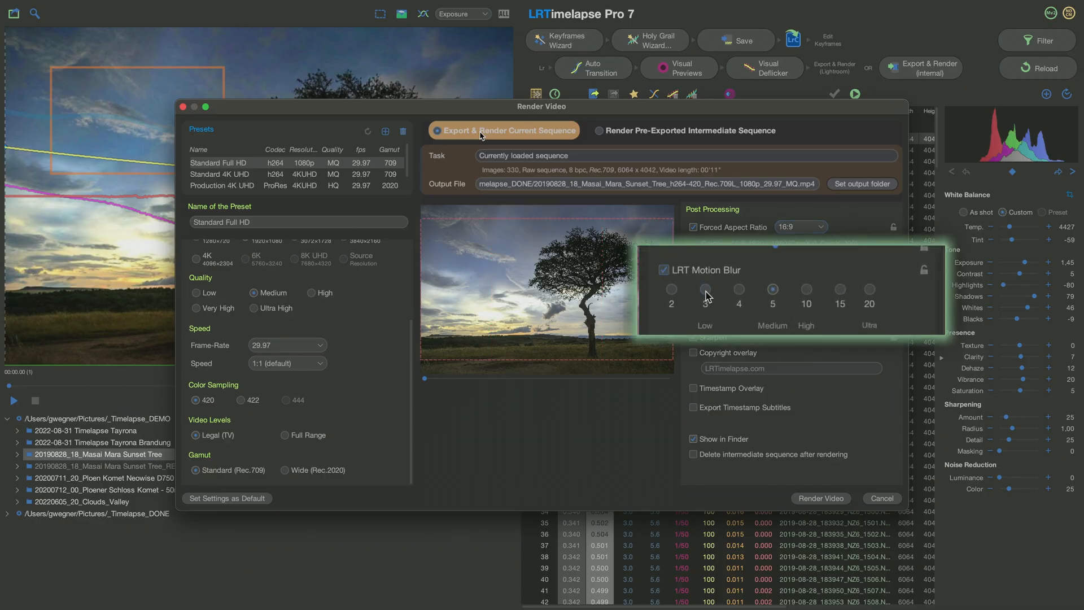
pyautogui.click(738, 289)
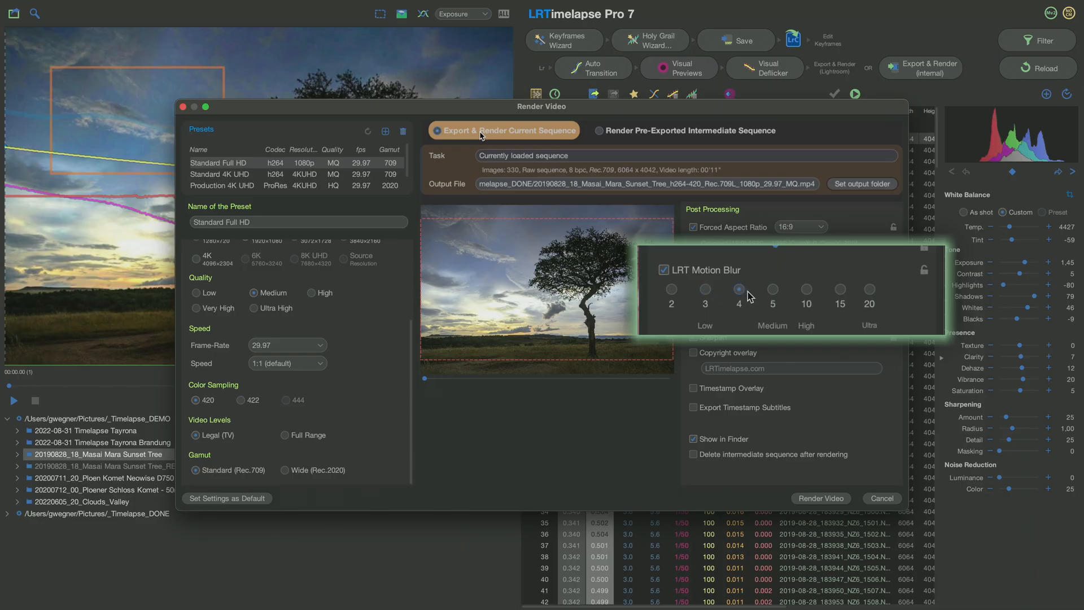
pyautogui.click(772, 289)
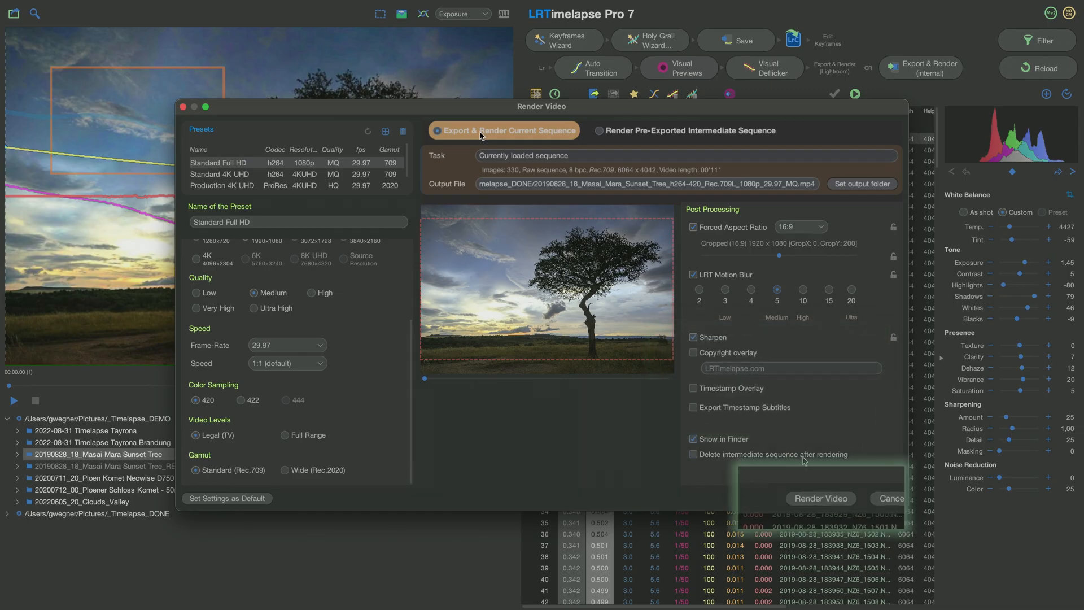
pyautogui.moveTo(820, 499)
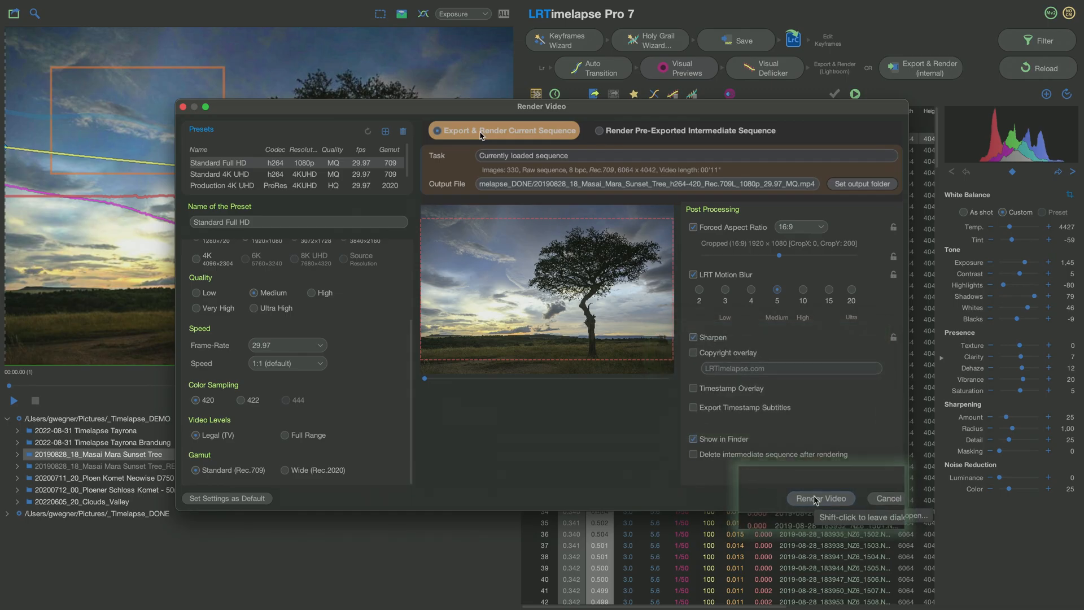
# Step: Render the Masai Mara Sunset Tree sequence while keeping the Render Video settings open
pyautogui.click(820, 498)
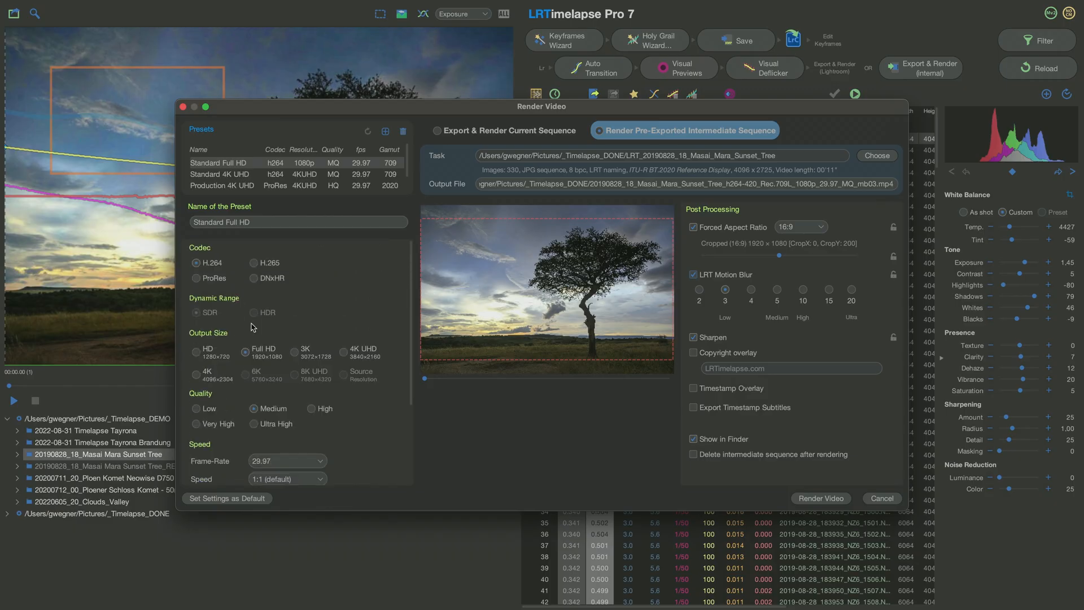
# Step: Switch to rendering a pre-exported intermediate sequence, choosing Tayrona then the Masai Mara Sunset Tree folder
pyautogui.click(343, 352)
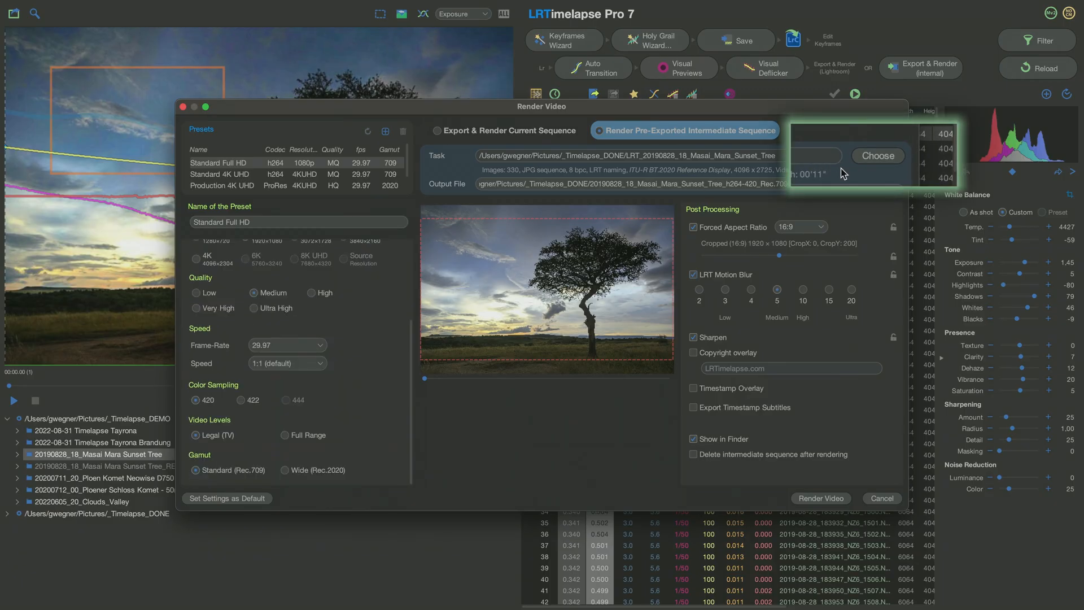
pyautogui.click(878, 155)
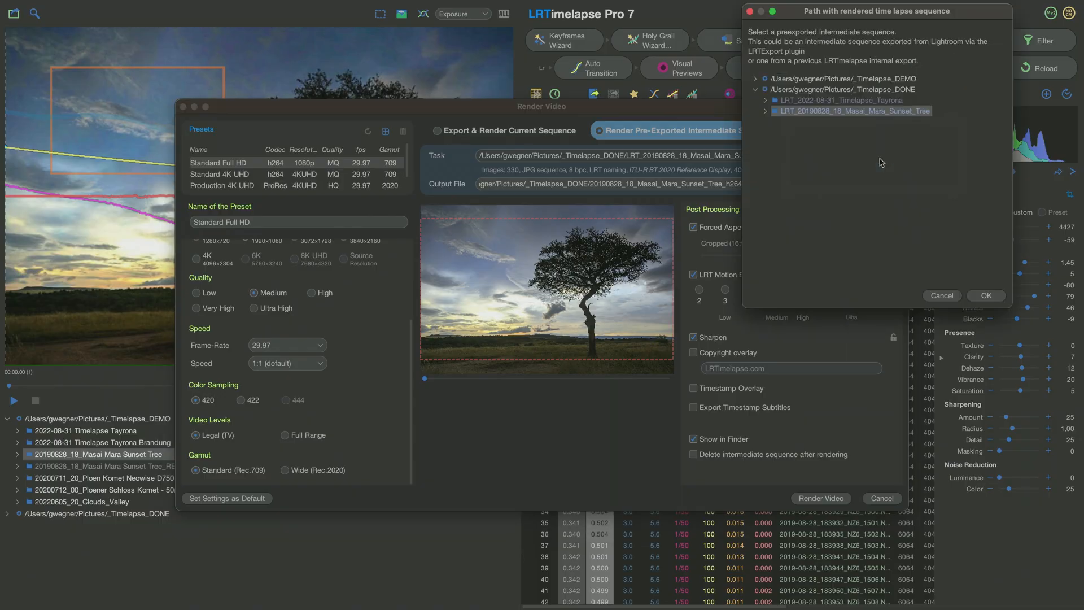
pyautogui.moveTo(820, 109)
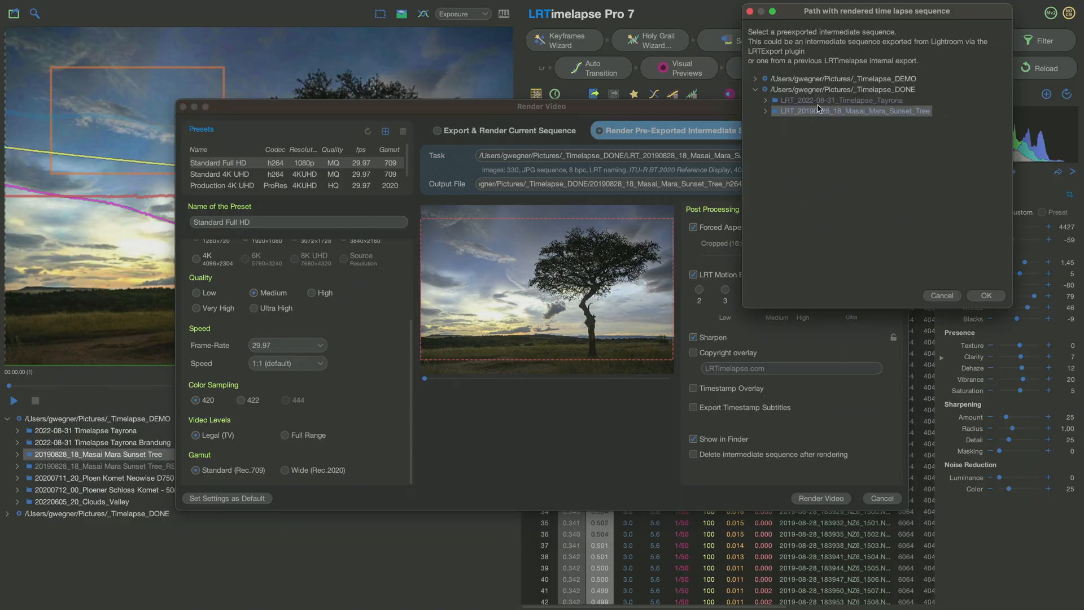
pyautogui.click(840, 99)
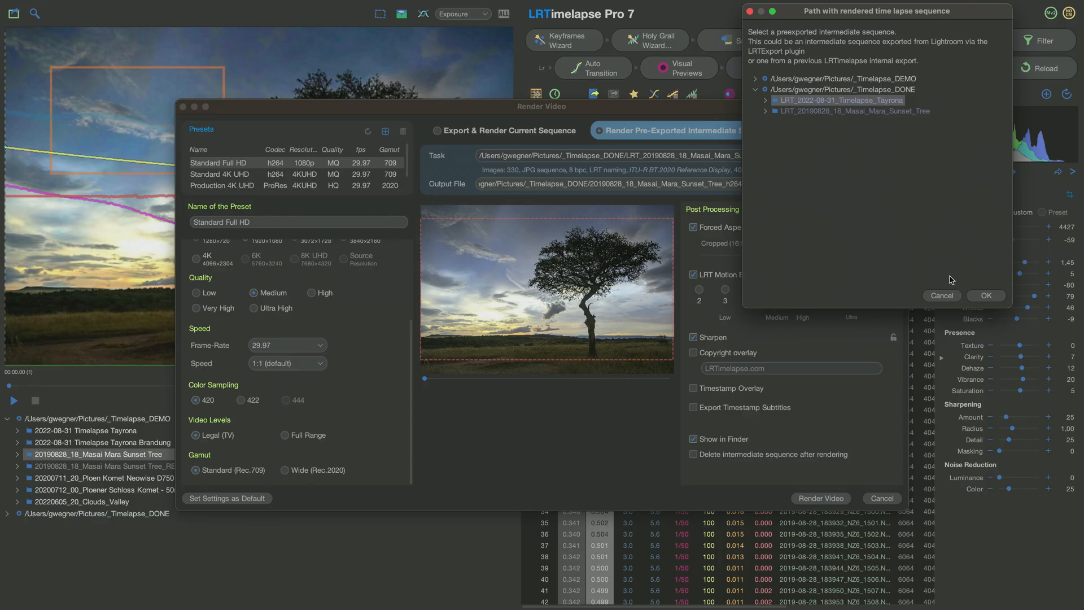
pyautogui.click(986, 296)
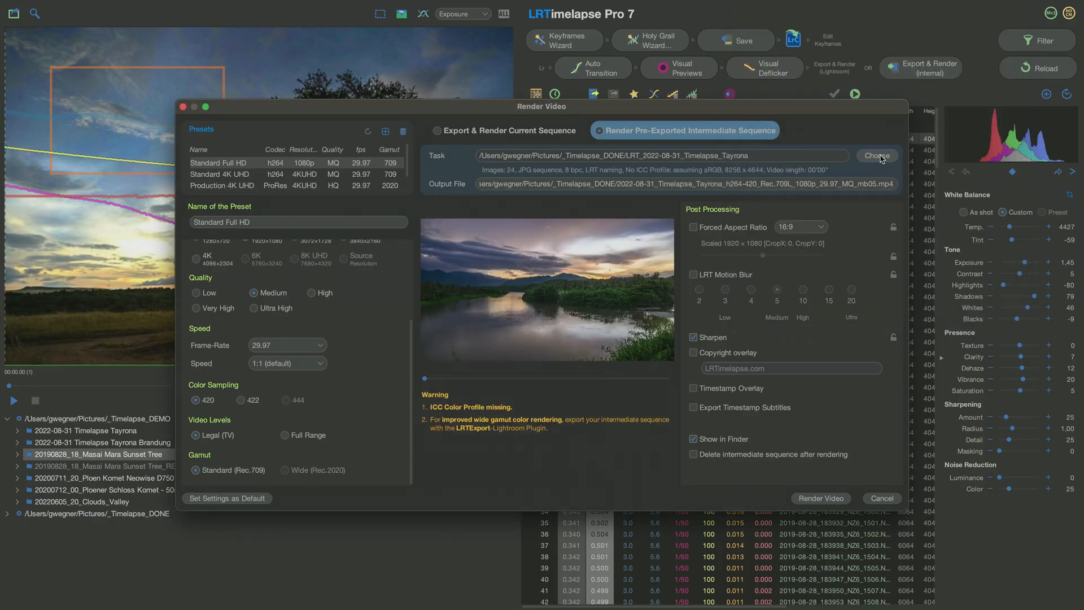
pyautogui.click(876, 154)
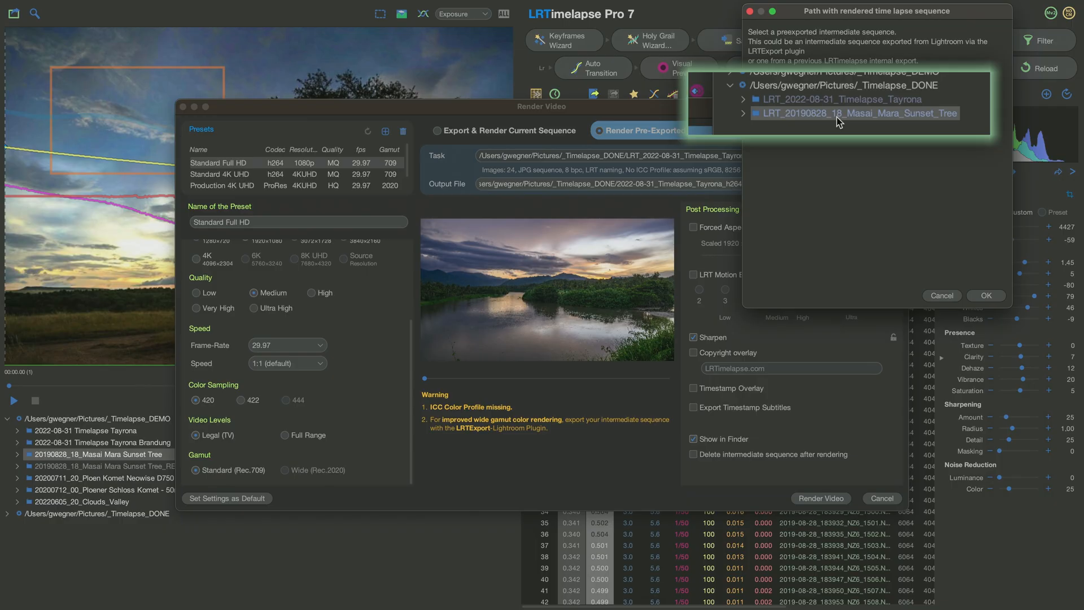
pyautogui.click(987, 295)
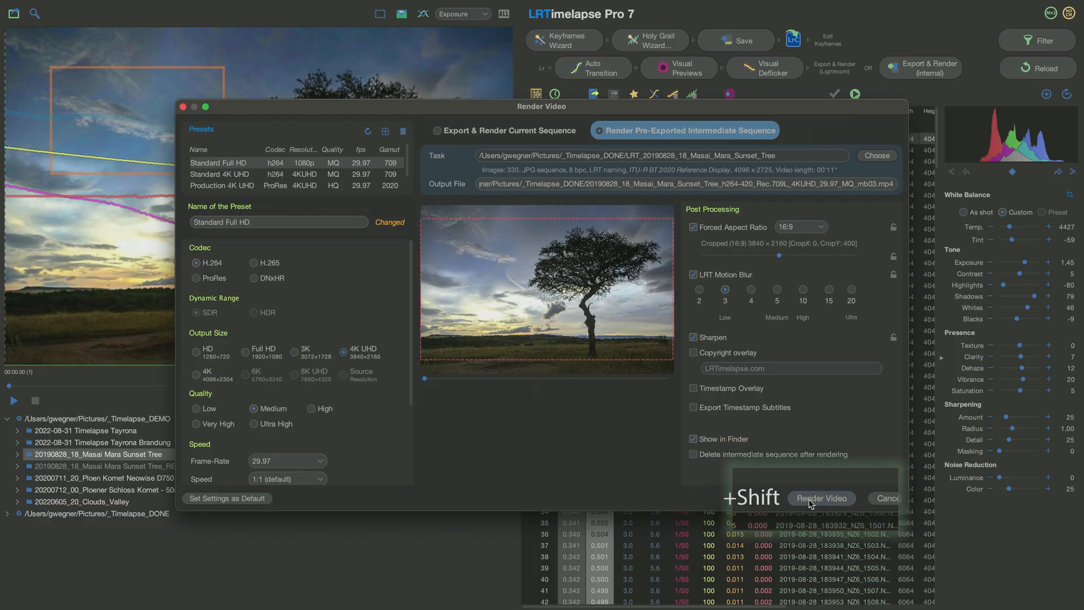
# Step: Render the Masai Mara sequence, then load the Tayrona intermediate sequence and render it to 4K UHD video
pyautogui.click(822, 498)
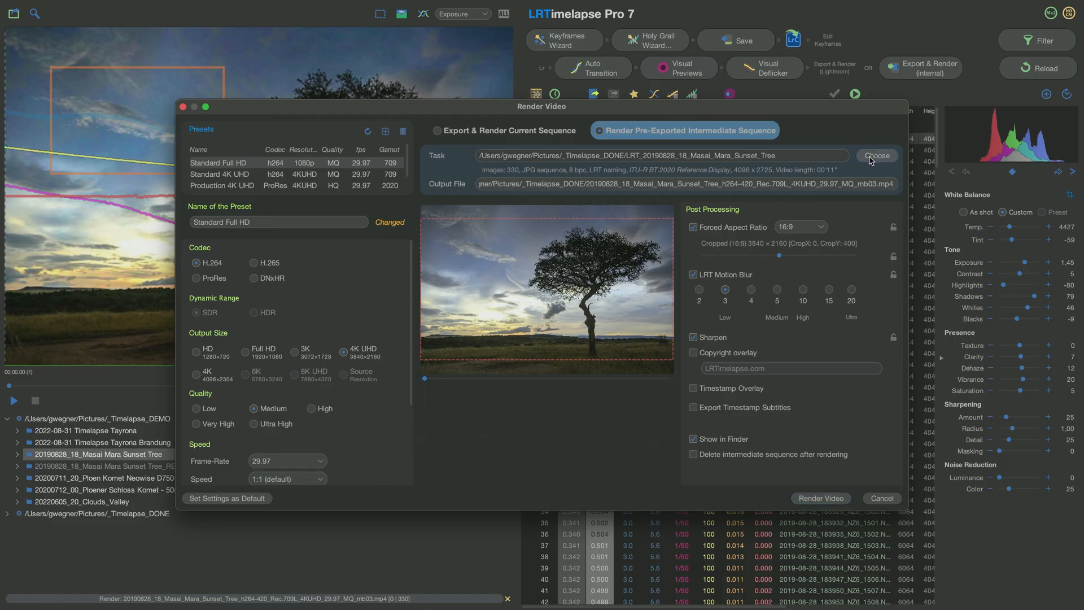
pyautogui.click(876, 155)
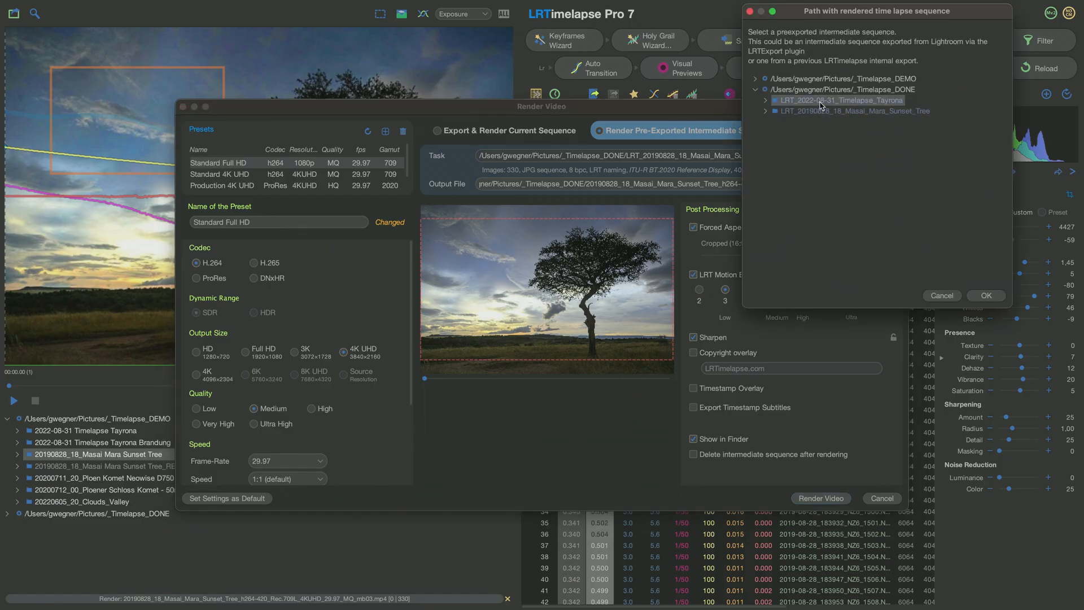
pyautogui.click(986, 296)
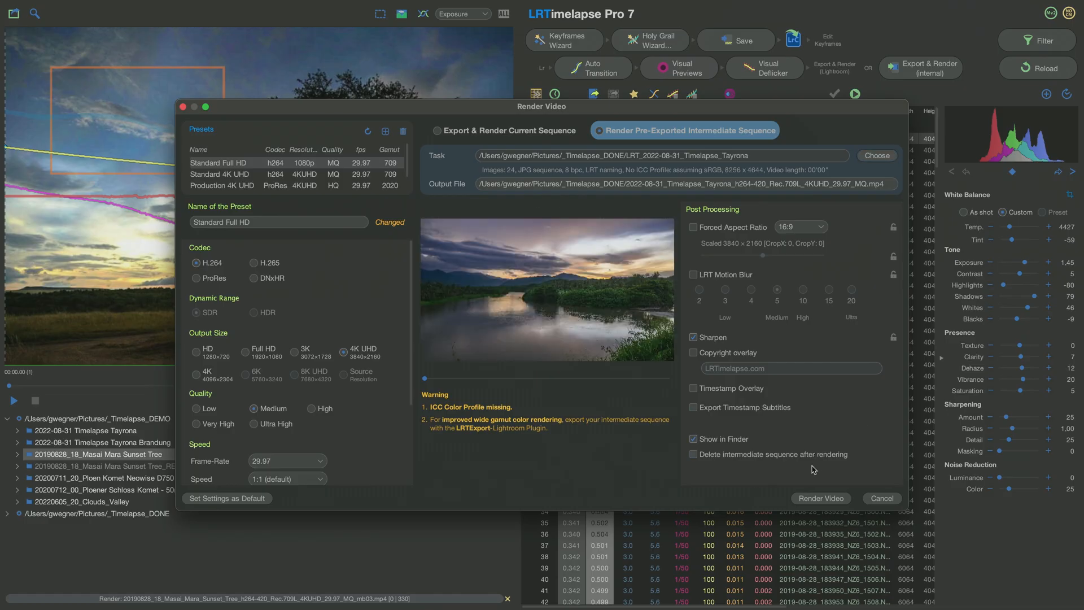
pyautogui.moveTo(807, 501)
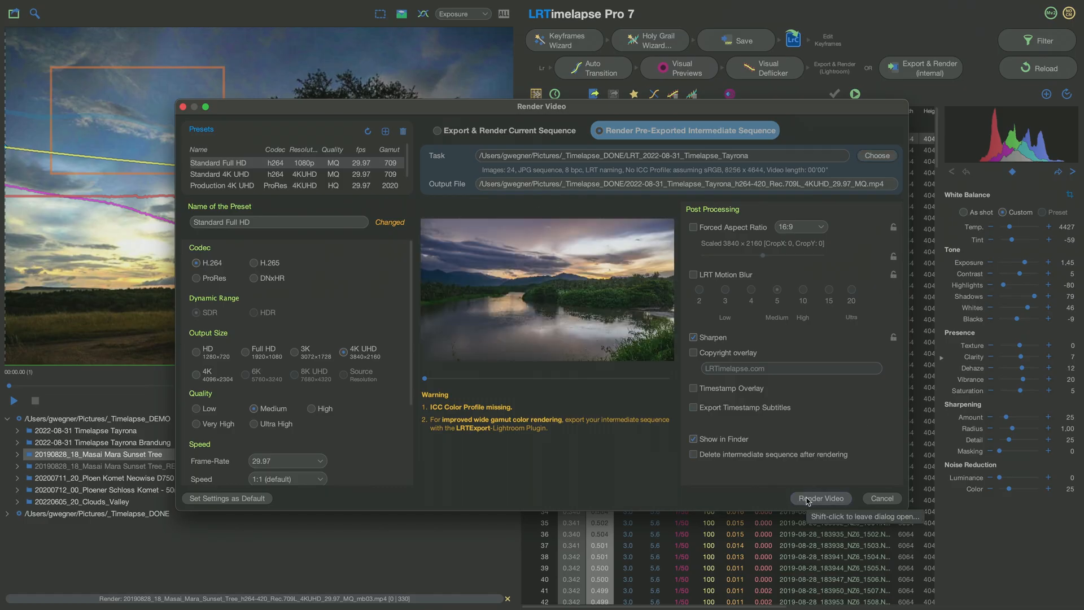
pyautogui.click(821, 498)
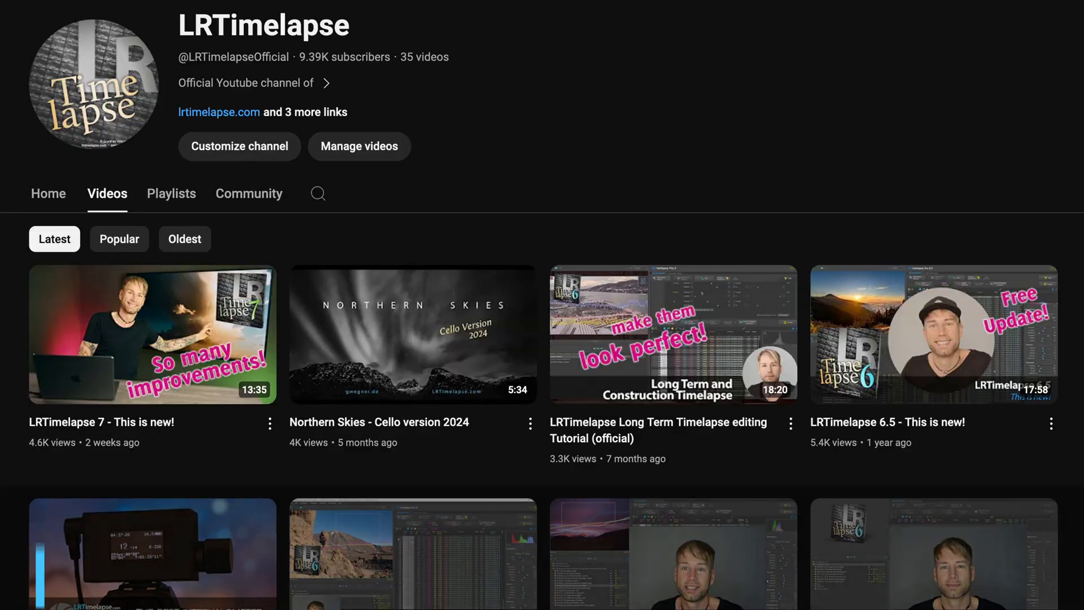
pyautogui.scroll(-3)
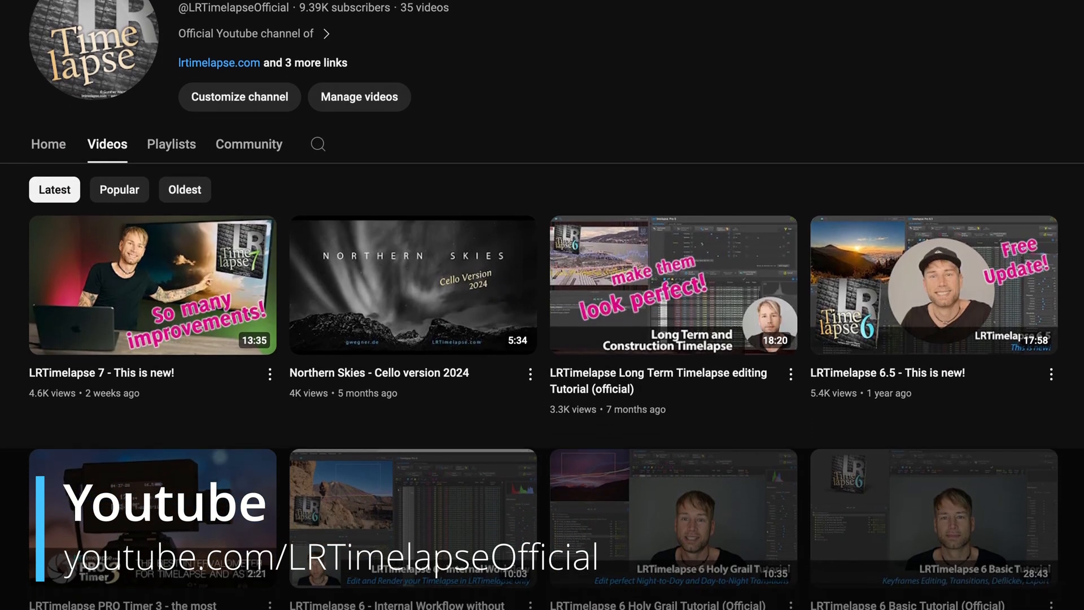
pyautogui.scroll(-3)
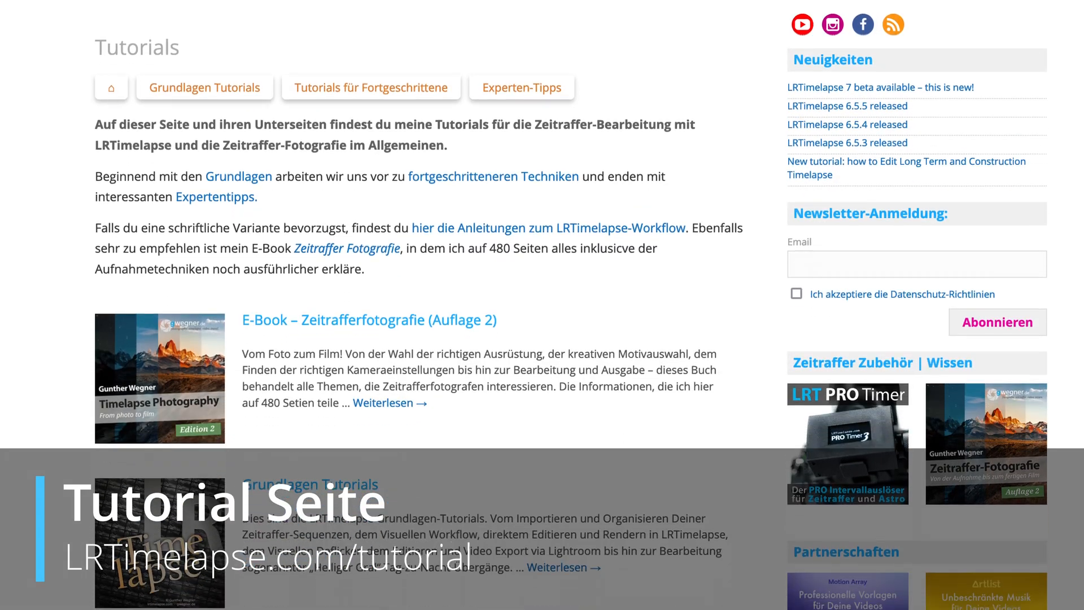
# Step: Scroll the LRTimelapse tutorial page down to the advanced and expert tutorial sections
pyautogui.scroll(-3)
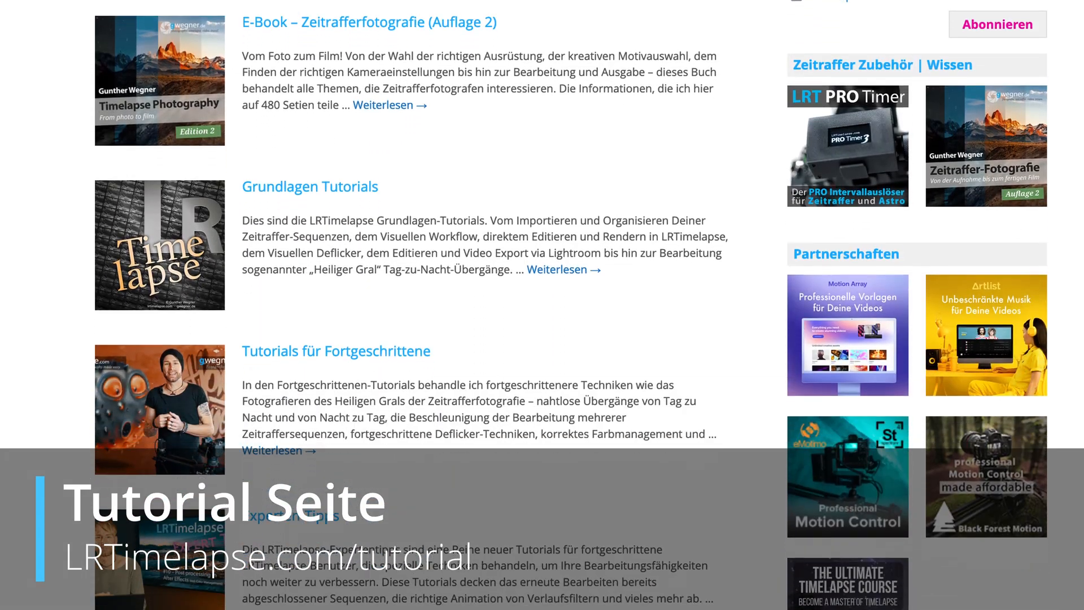
pyautogui.scroll(-3)
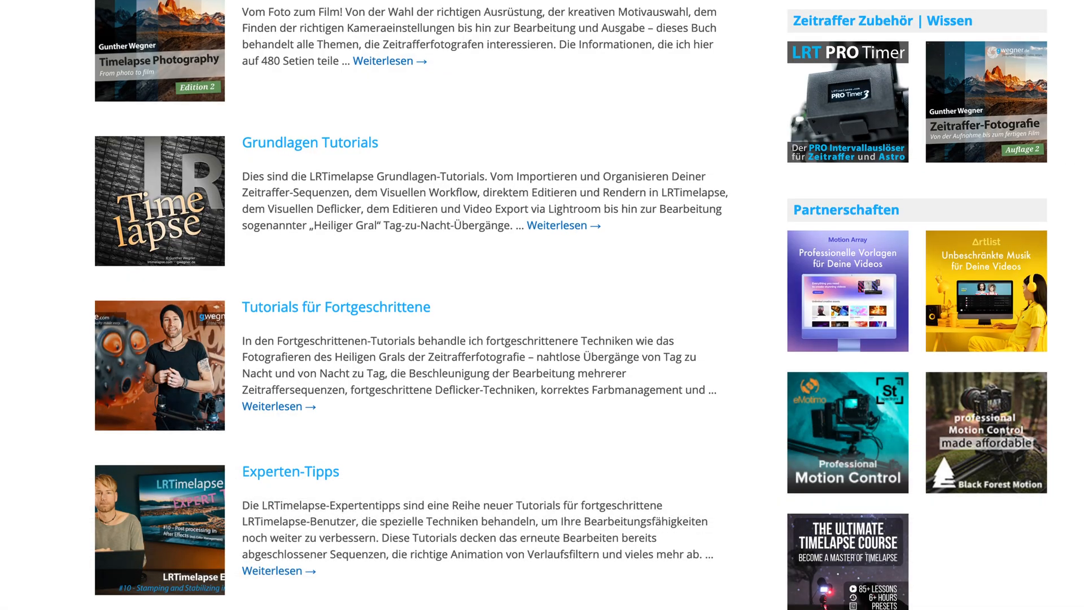